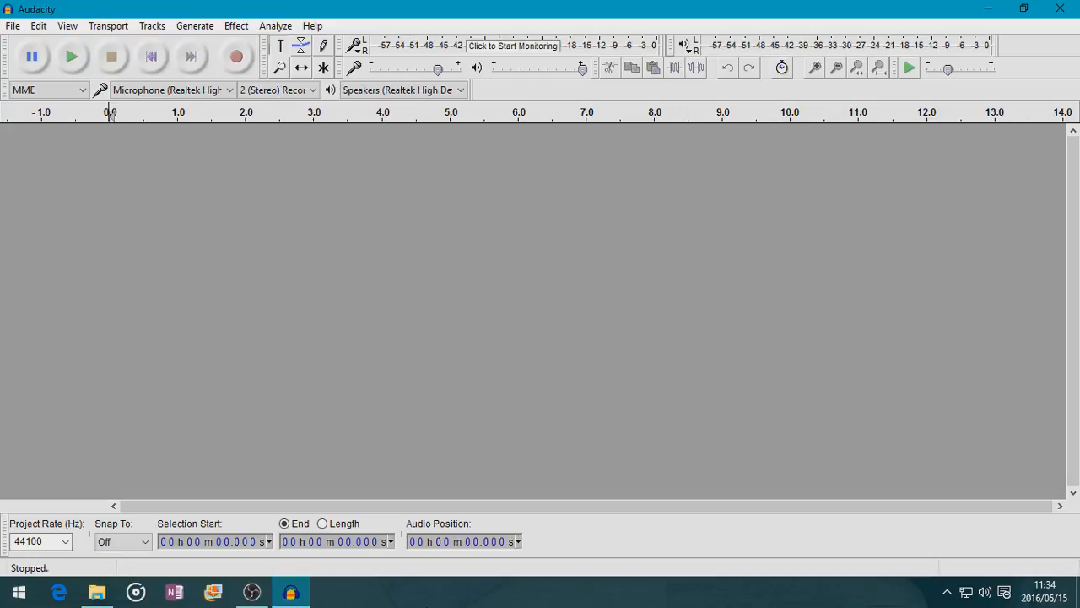
{"action": "mouse_move", "coordinate": [321, 333]}
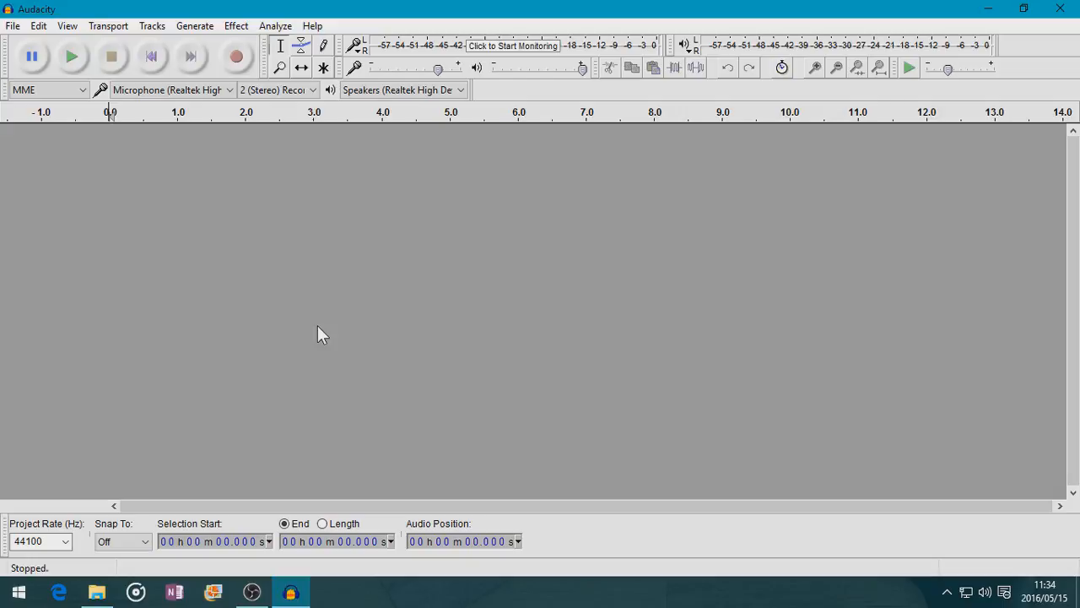
{"action": "mouse_move", "coordinate": [1063, 59]}
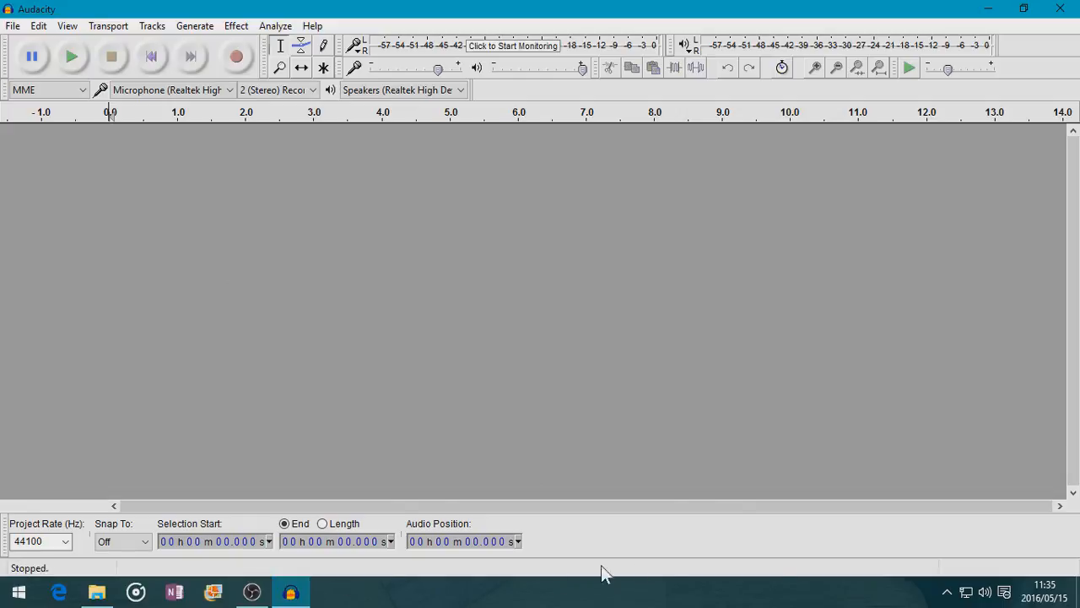
{"action": "mouse_move", "coordinate": [7, 67]}
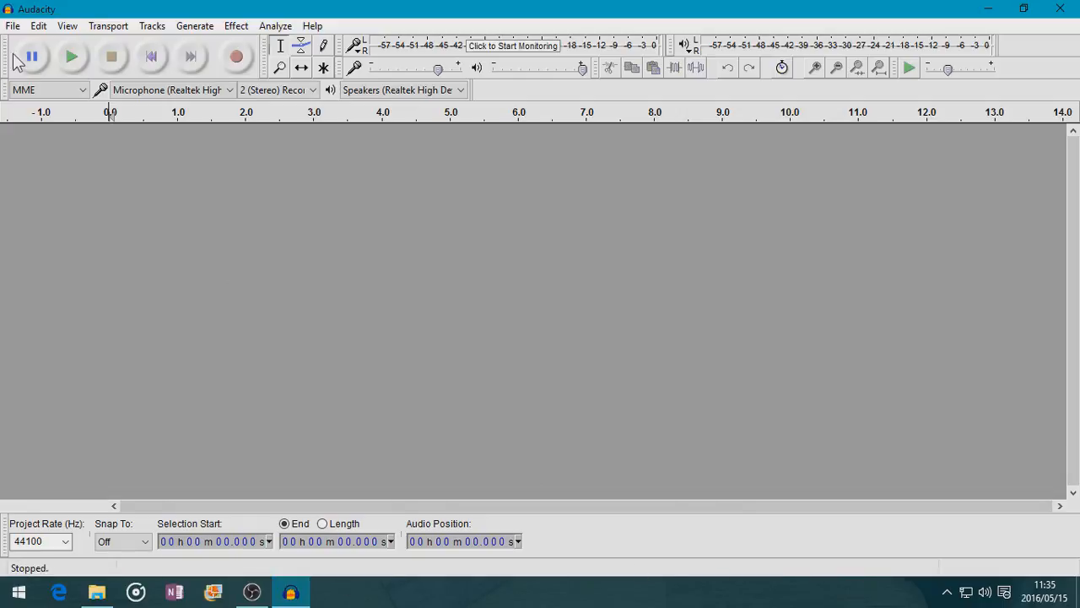
{"action": "mouse_move", "coordinate": [31, 56]}
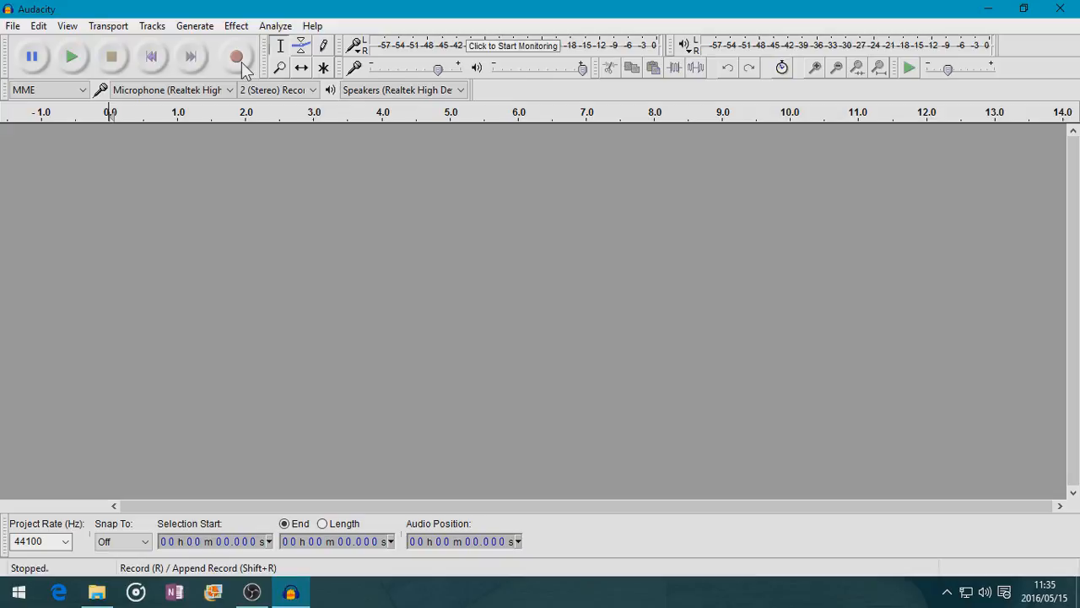
{"action": "mouse_move", "coordinate": [278, 68]}
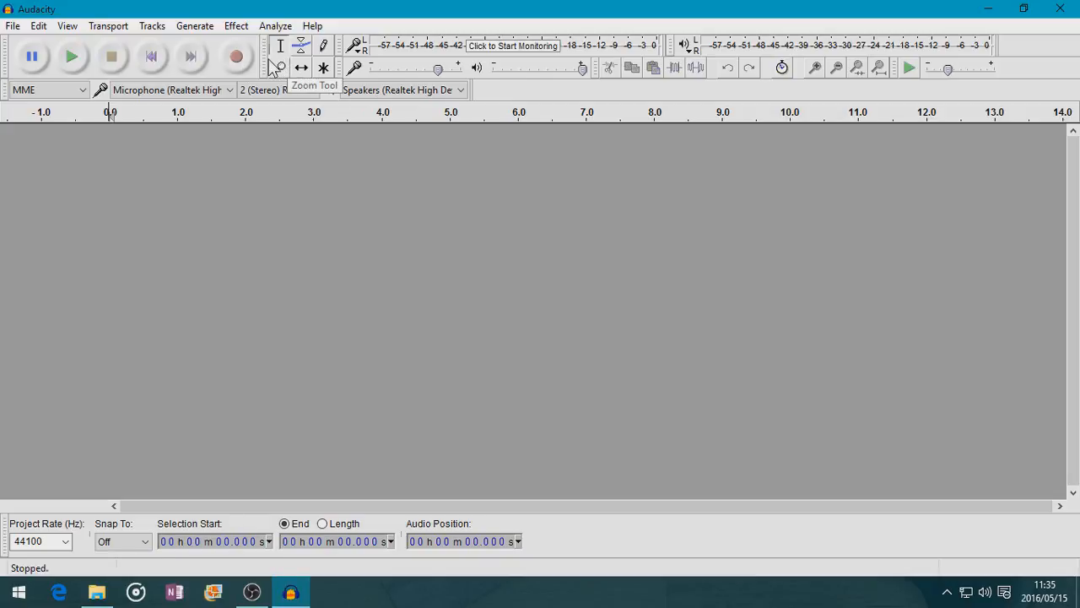
{"action": "mouse_move", "coordinate": [301, 45]}
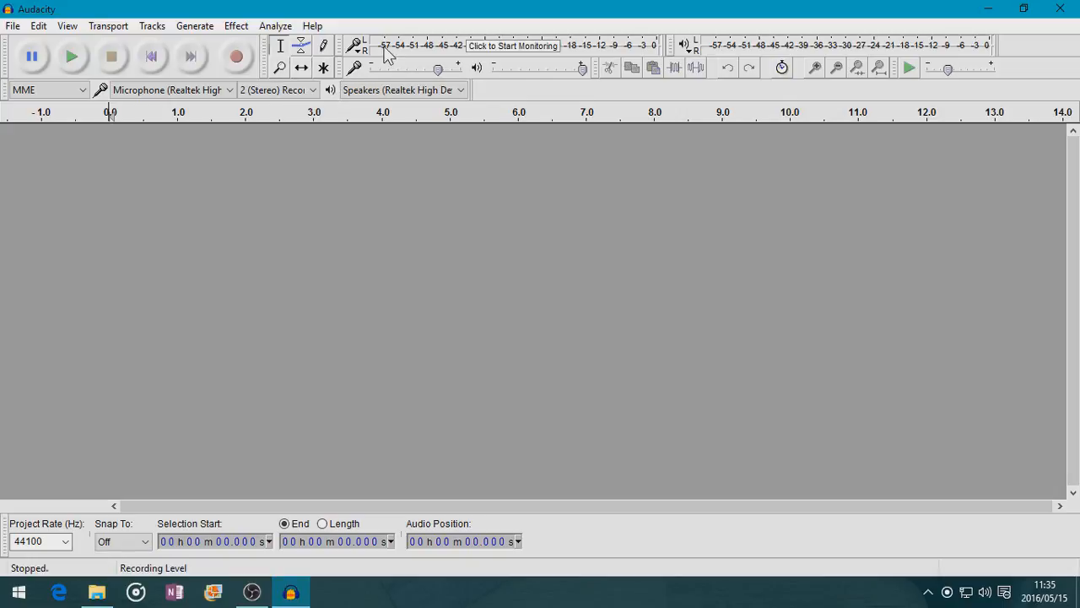
{"action": "mouse_move", "coordinate": [397, 53]}
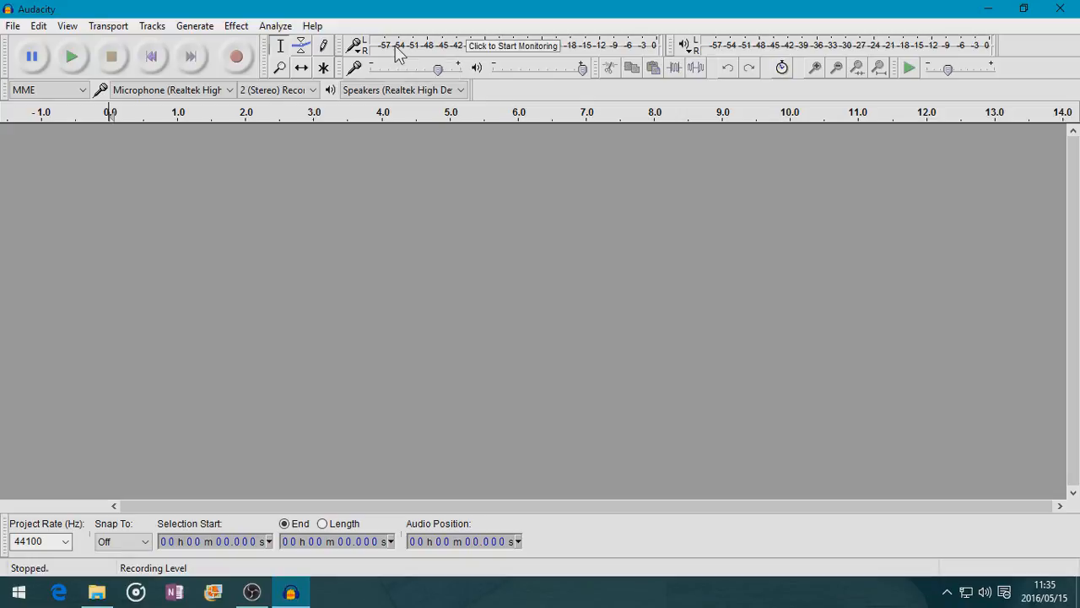
{"action": "mouse_move", "coordinate": [730, 47]}
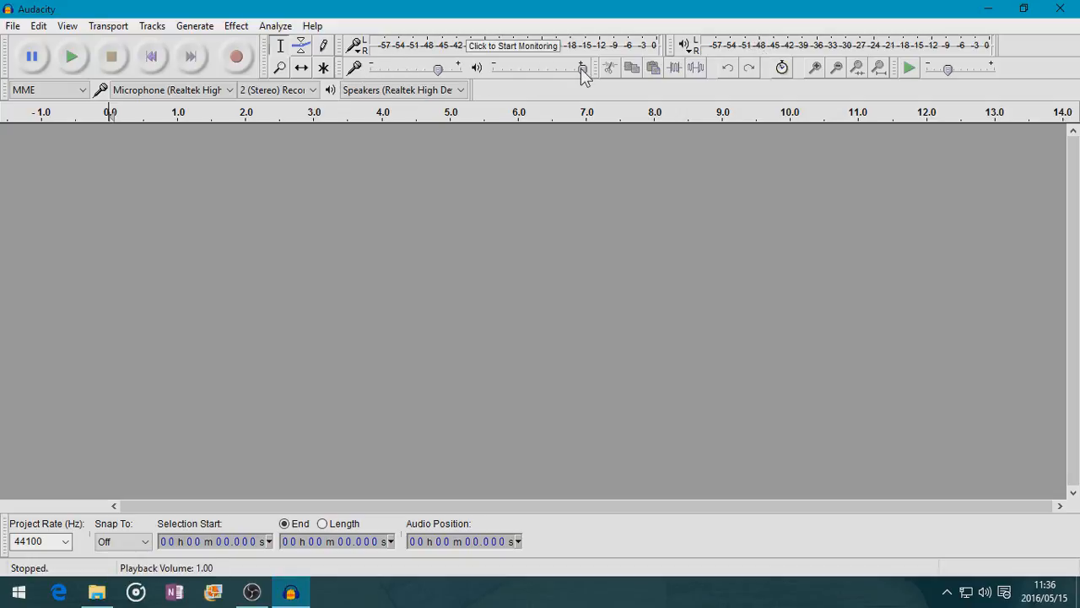
{"action": "mouse_move", "coordinate": [553, 69]}
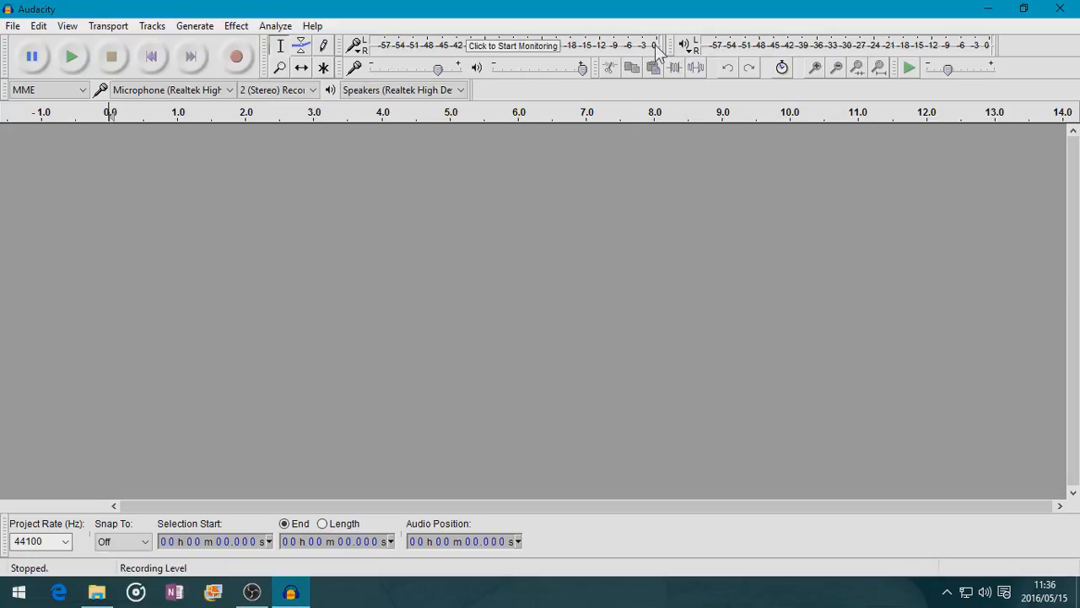
{"action": "mouse_move", "coordinate": [628, 266]}
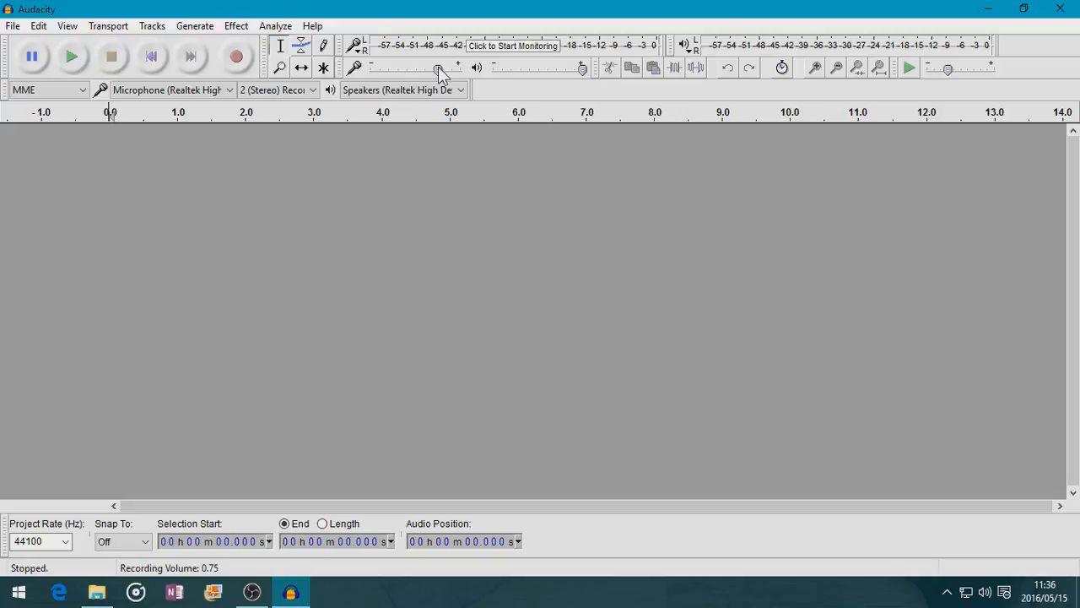
{"action": "mouse_move", "coordinate": [439, 69]}
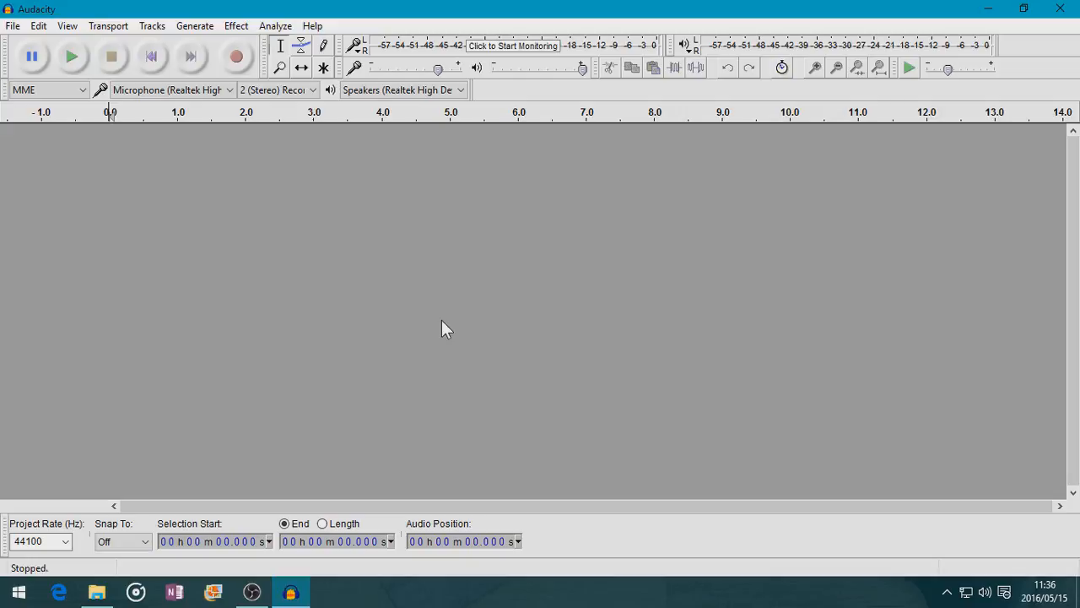
{"action": "mouse_move", "coordinate": [237, 57]}
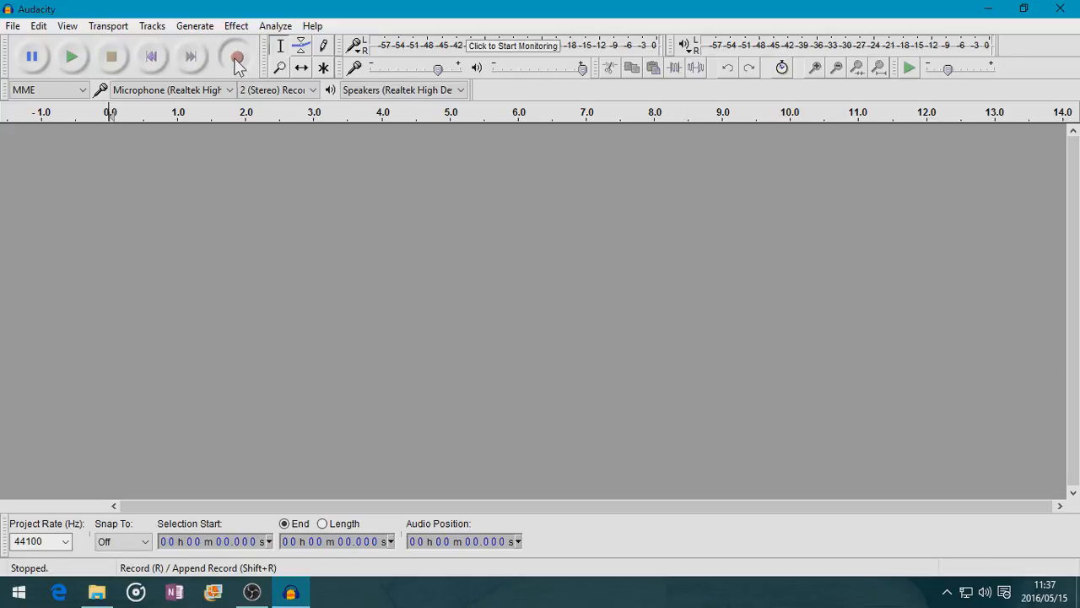
Record a roughly nine-second stereo voice take, then play it back
{"action": "left_click", "coordinate": [237, 56]}
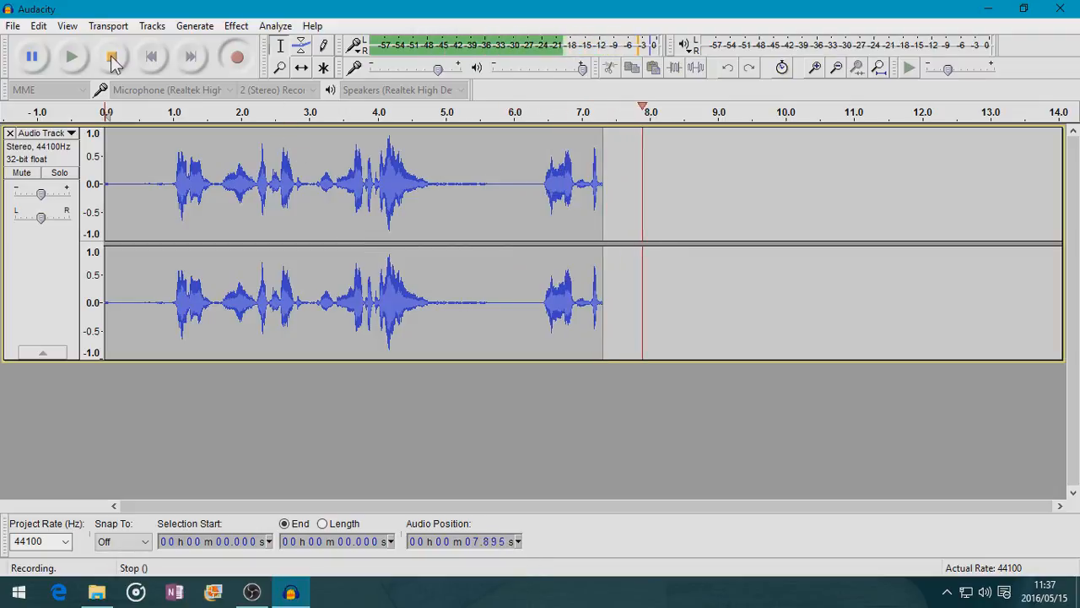
{"action": "left_click", "coordinate": [112, 57]}
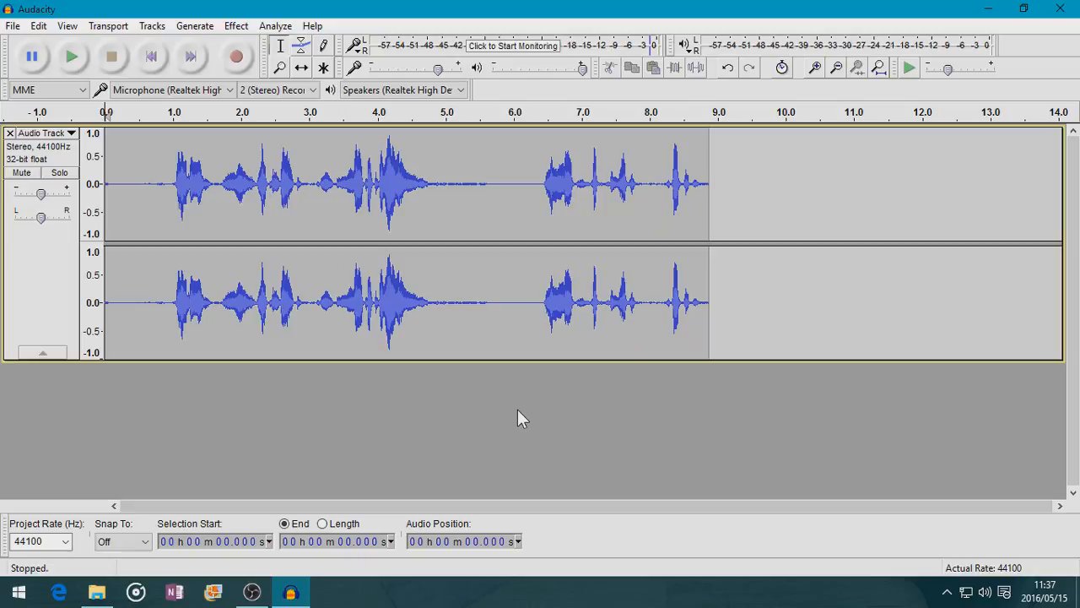
{"action": "left_click", "coordinate": [72, 55]}
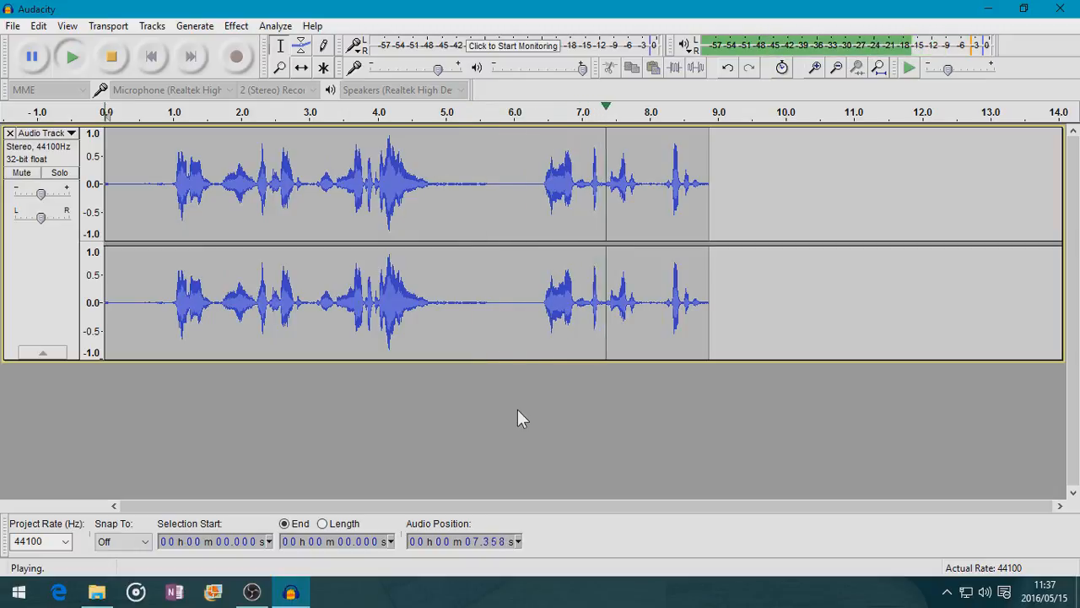
Stop playback and select the unwanted audio after about 6.1 seconds
{"action": "left_click", "coordinate": [111, 56]}
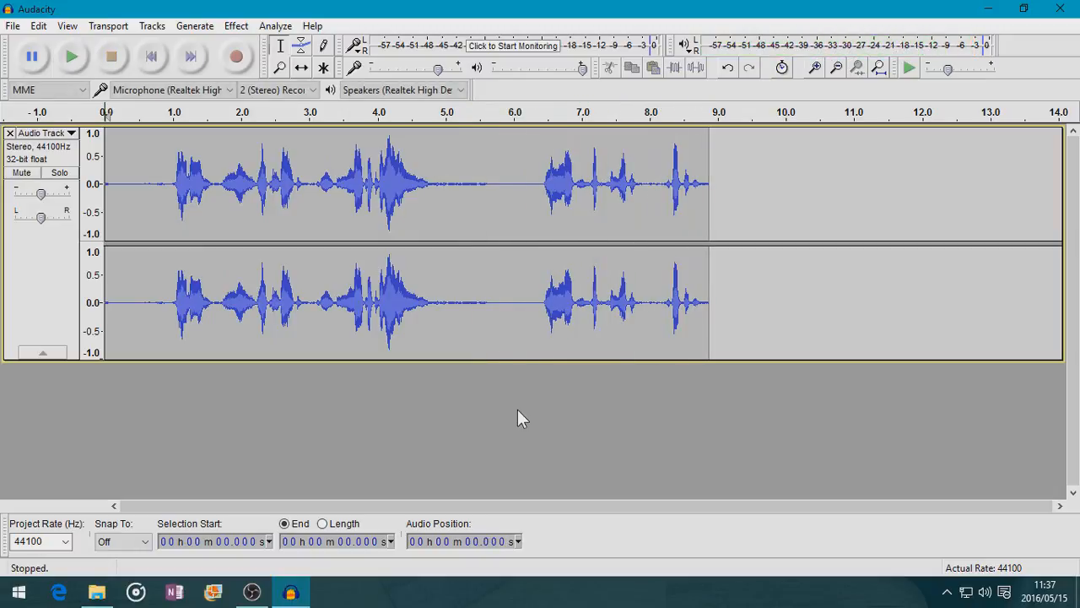
{"action": "mouse_move", "coordinate": [502, 262]}
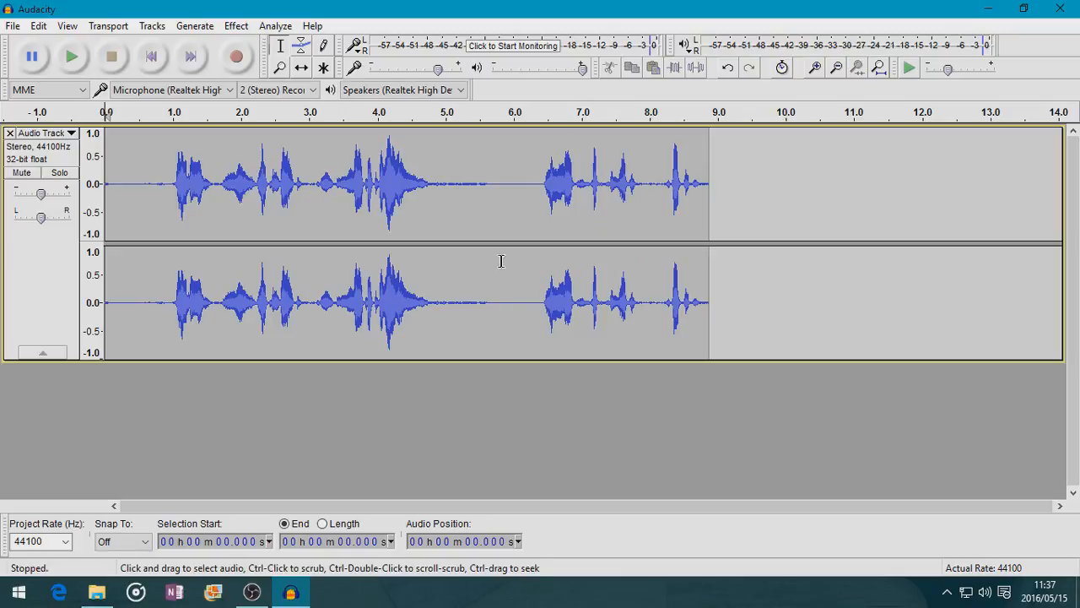
{"action": "mouse_move", "coordinate": [537, 184]}
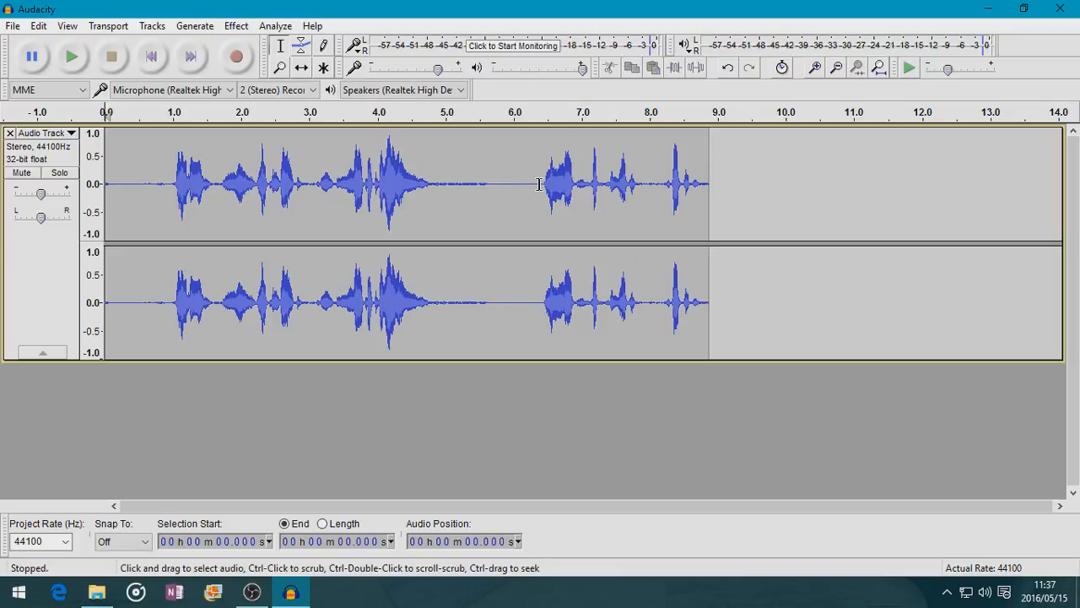
{"action": "mouse_move", "coordinate": [759, 183]}
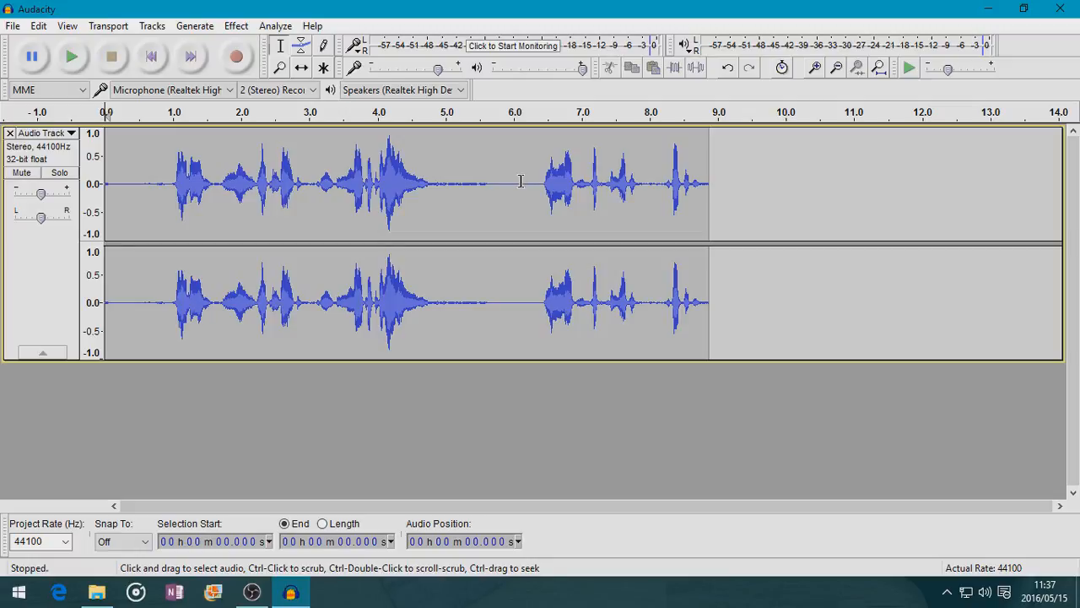
{"action": "left_click_drag", "start_coordinate": [522, 183], "coordinate": [713, 183]}
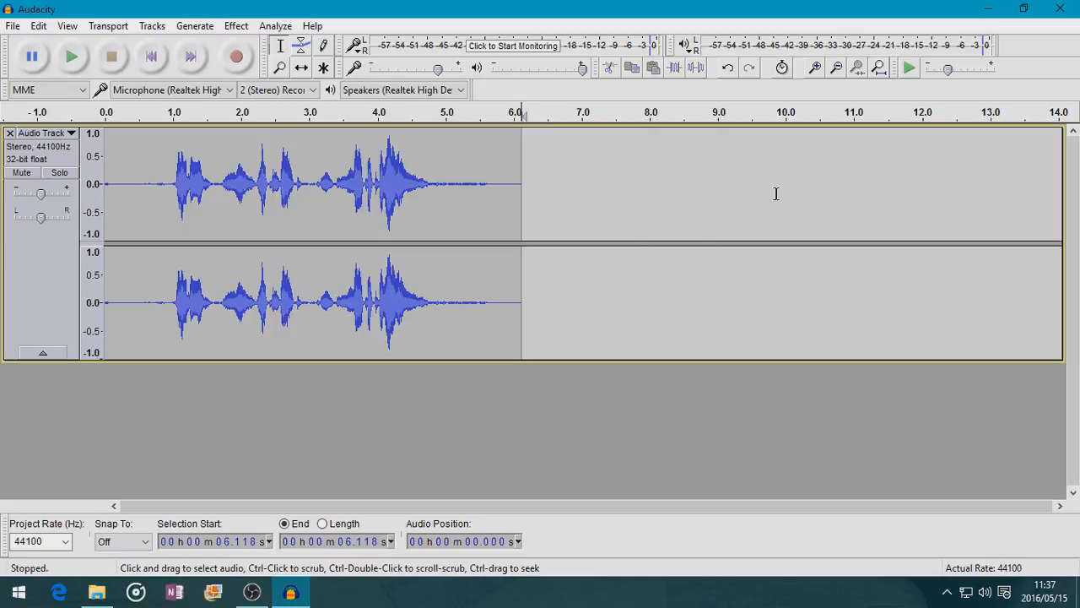
{"action": "mouse_move", "coordinate": [437, 185]}
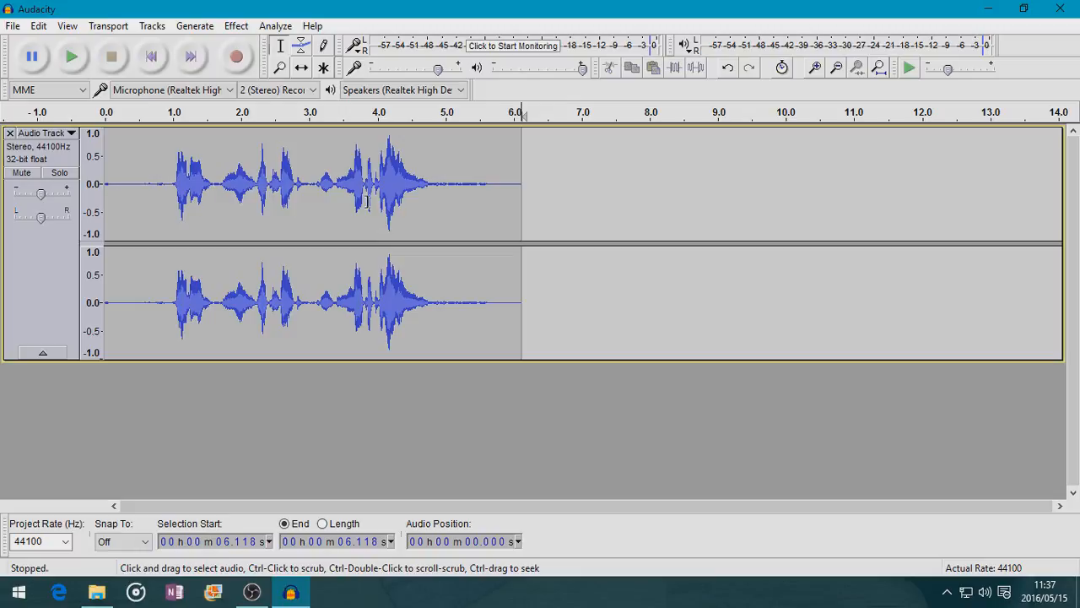
{"action": "mouse_move", "coordinate": [171, 187]}
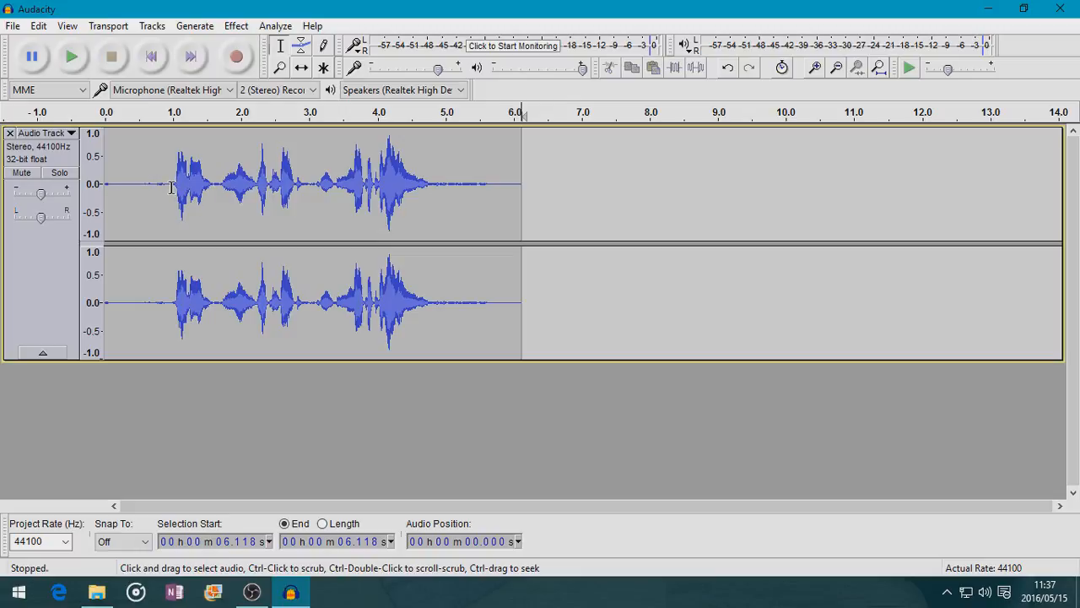
Capture a Noise Reduction noise profile from the silent first second of the take
{"action": "left_click_drag", "start_coordinate": [107, 186], "coordinate": [168, 186]}
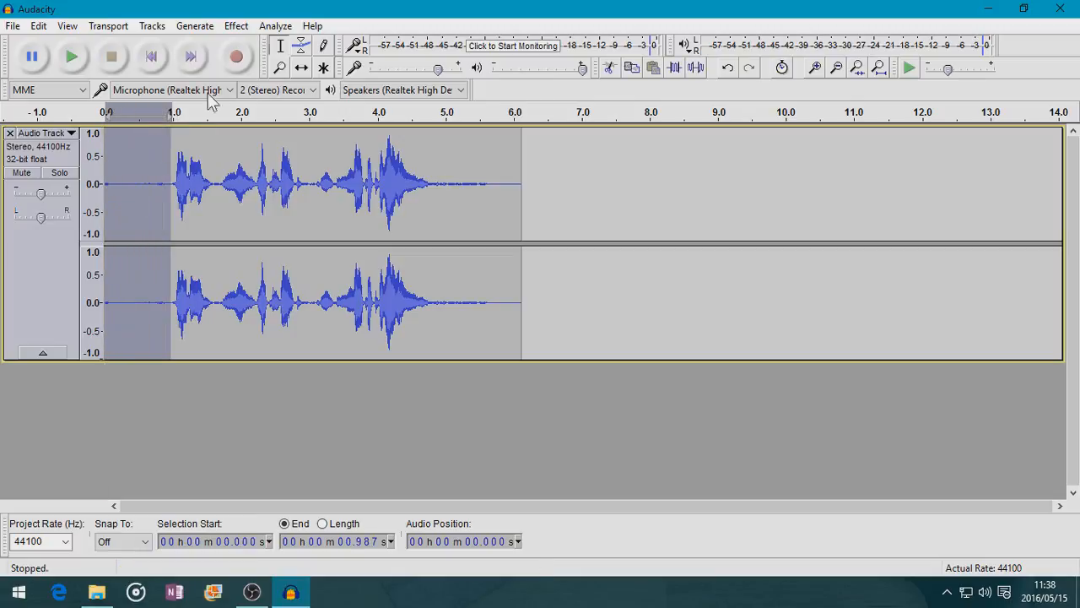
{"action": "left_click", "coordinate": [235, 25]}
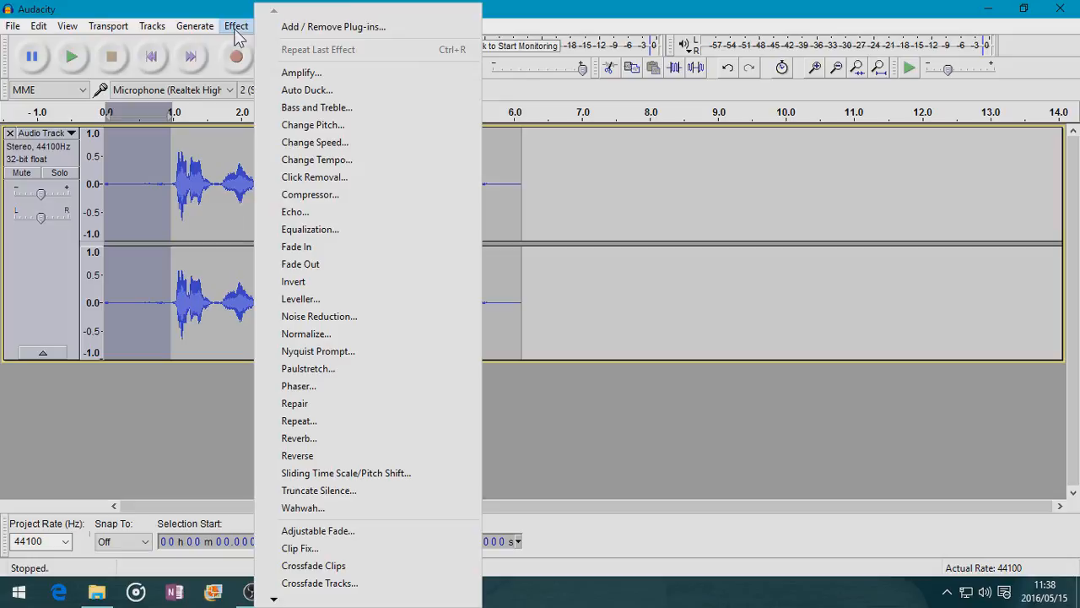
{"action": "left_click", "coordinate": [319, 315]}
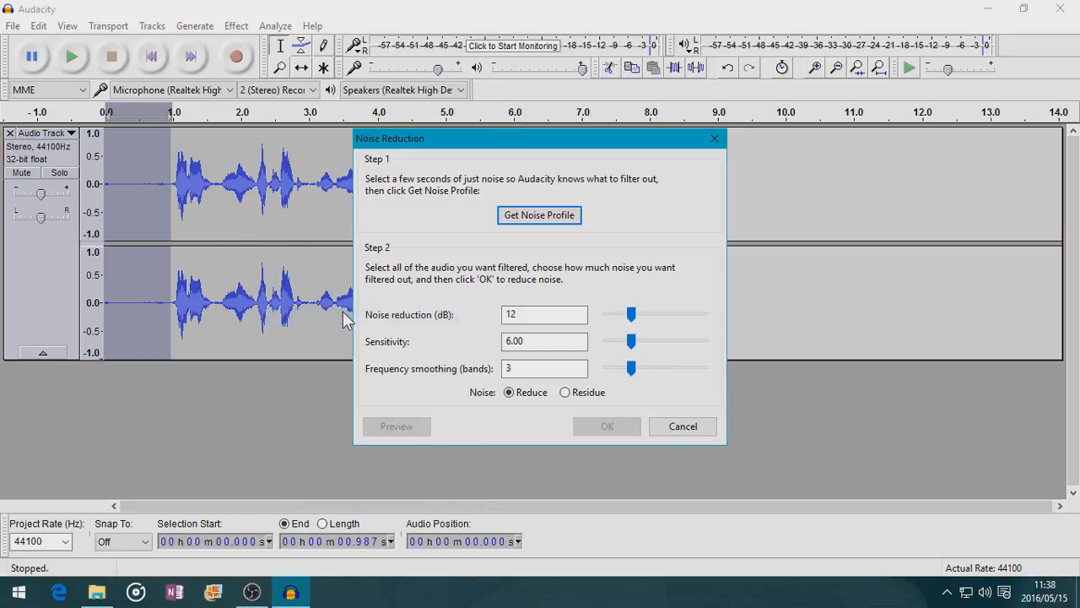
{"action": "mouse_move", "coordinate": [417, 211]}
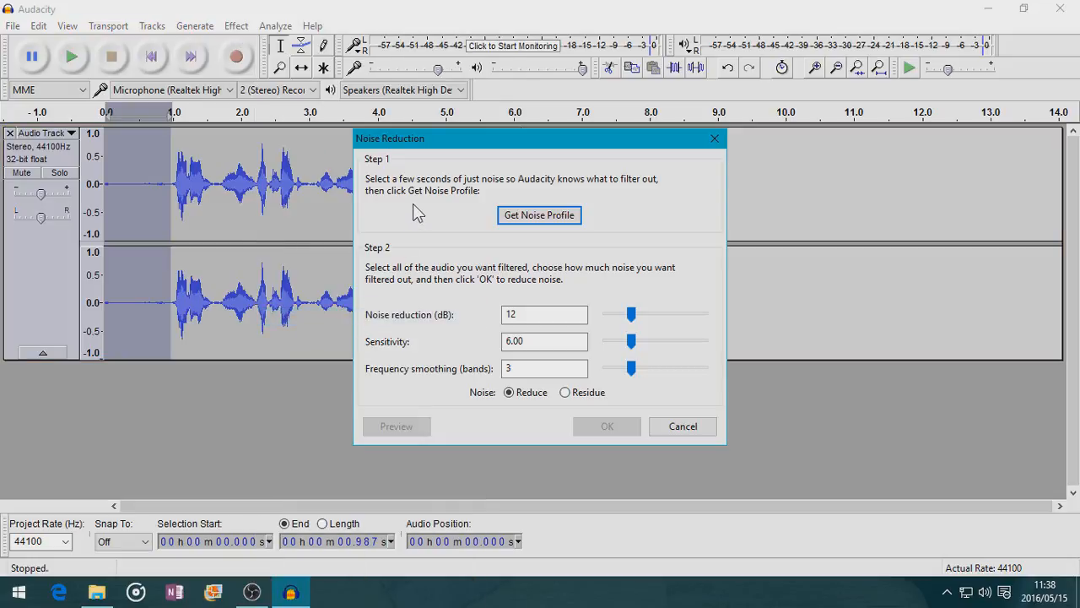
{"action": "mouse_move", "coordinate": [169, 220]}
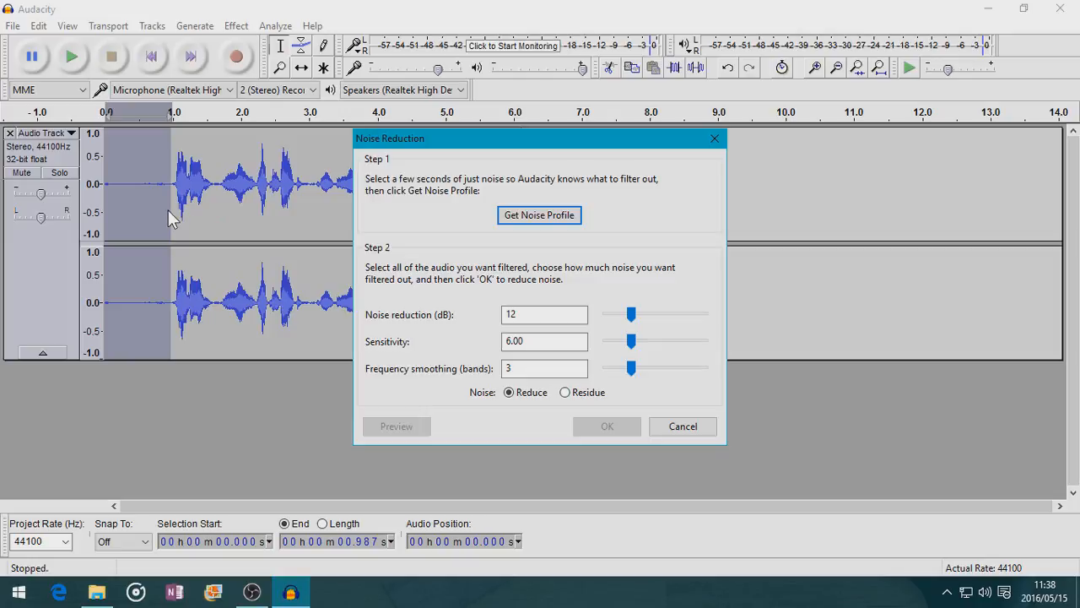
{"action": "mouse_move", "coordinate": [260, 201]}
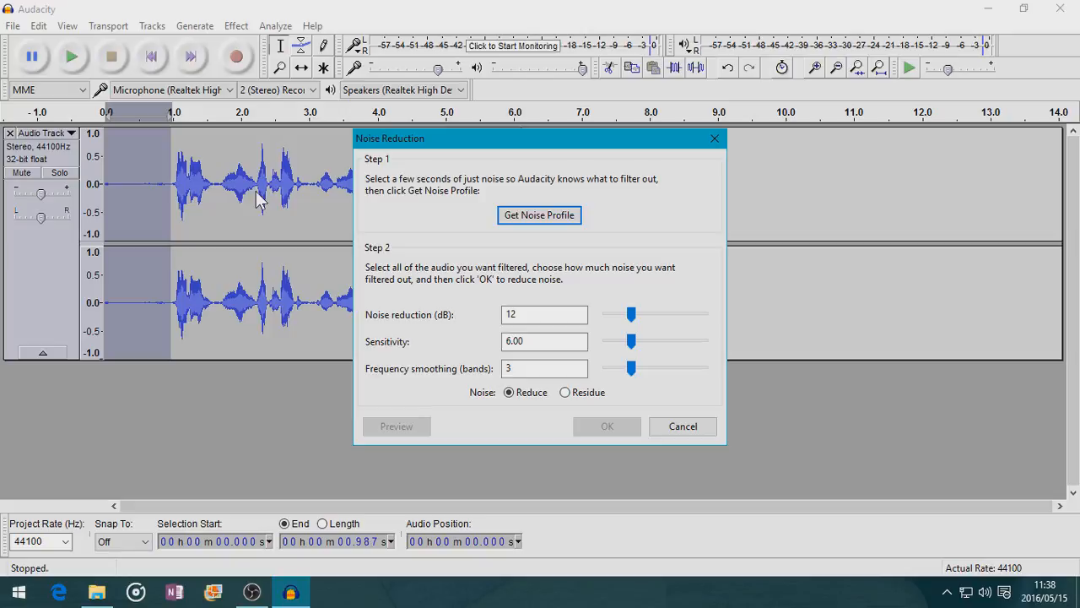
{"action": "mouse_move", "coordinate": [451, 208]}
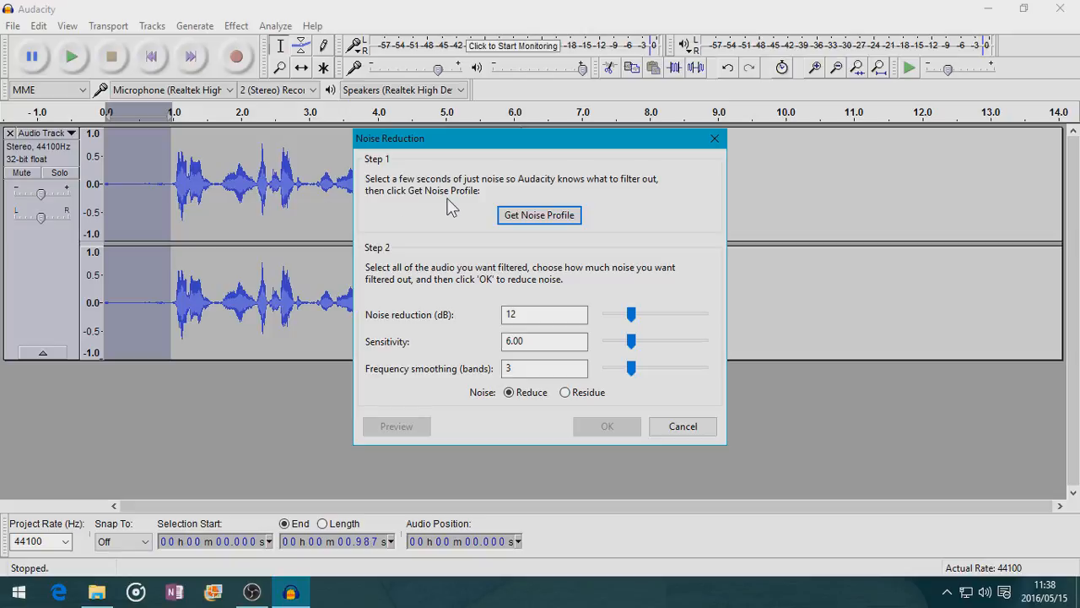
{"action": "mouse_move", "coordinate": [530, 221]}
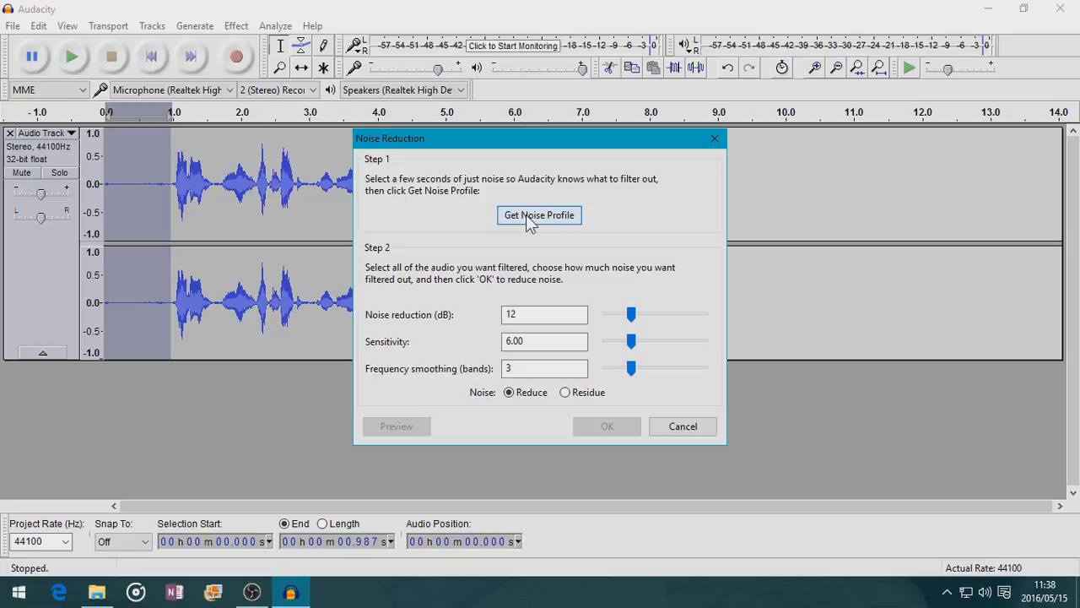
{"action": "left_click", "coordinate": [539, 214]}
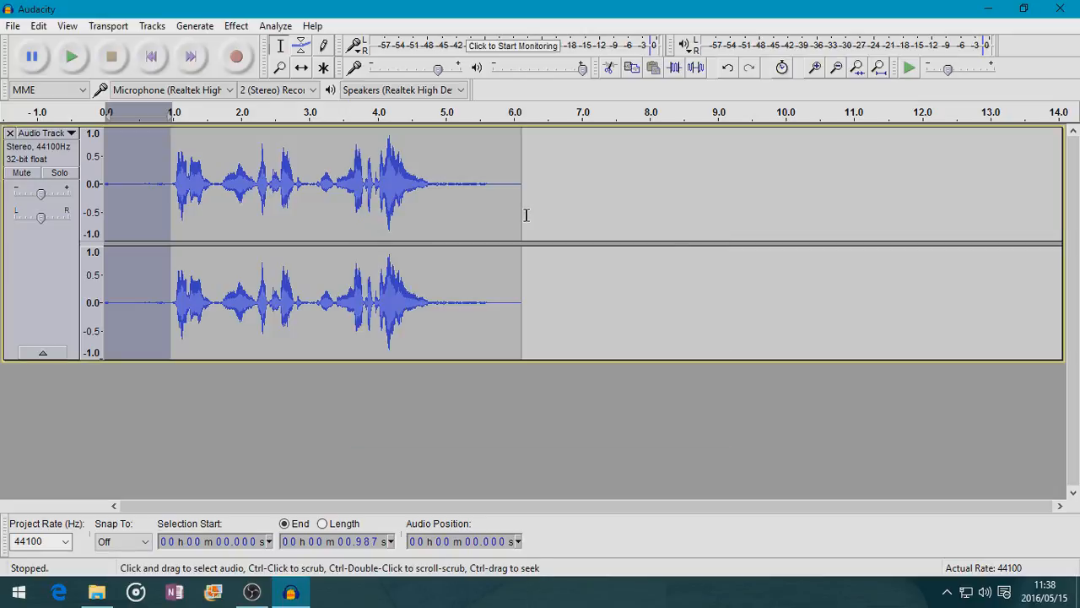
{"action": "mouse_move", "coordinate": [59, 268]}
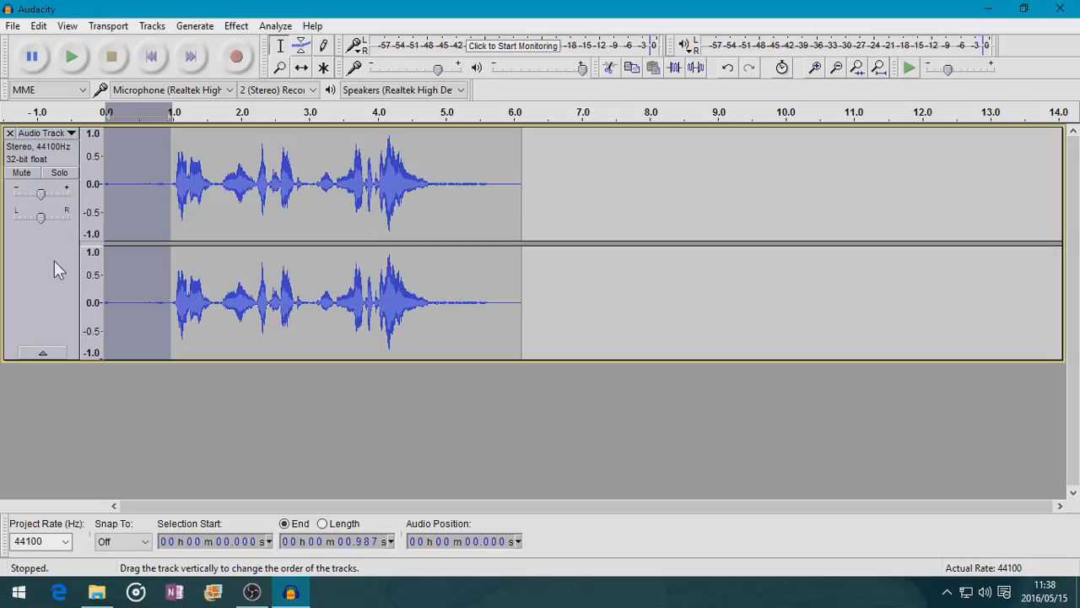
{"action": "mouse_move", "coordinate": [49, 290]}
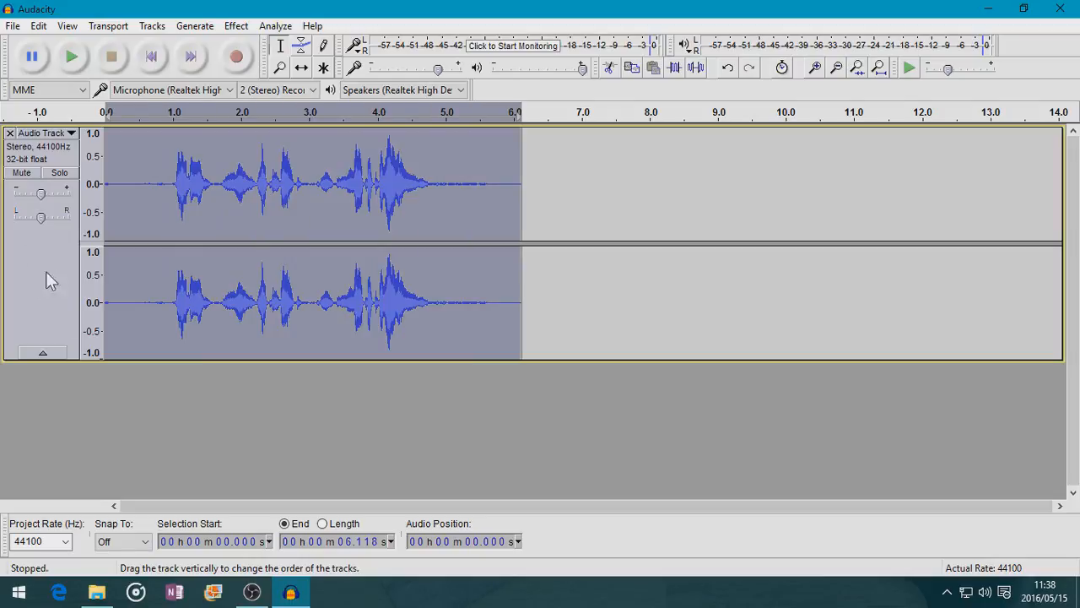
{"action": "mouse_move", "coordinate": [60, 292]}
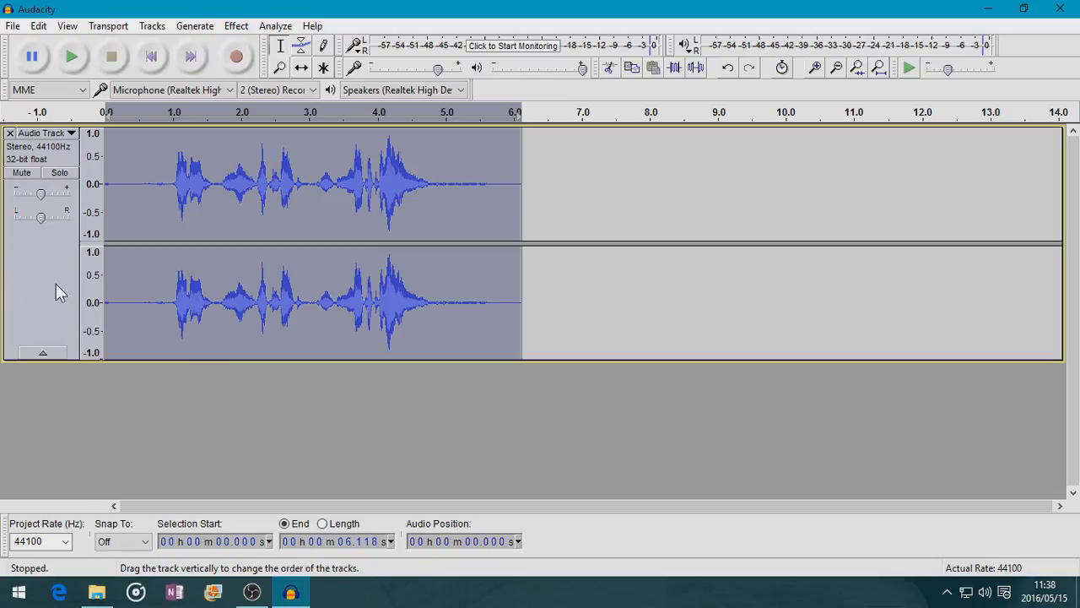
Apply Noise Reduction at 12 dB, sensitivity 6.00, 3 smoothing bands to the whole take
{"action": "left_click", "coordinate": [235, 25]}
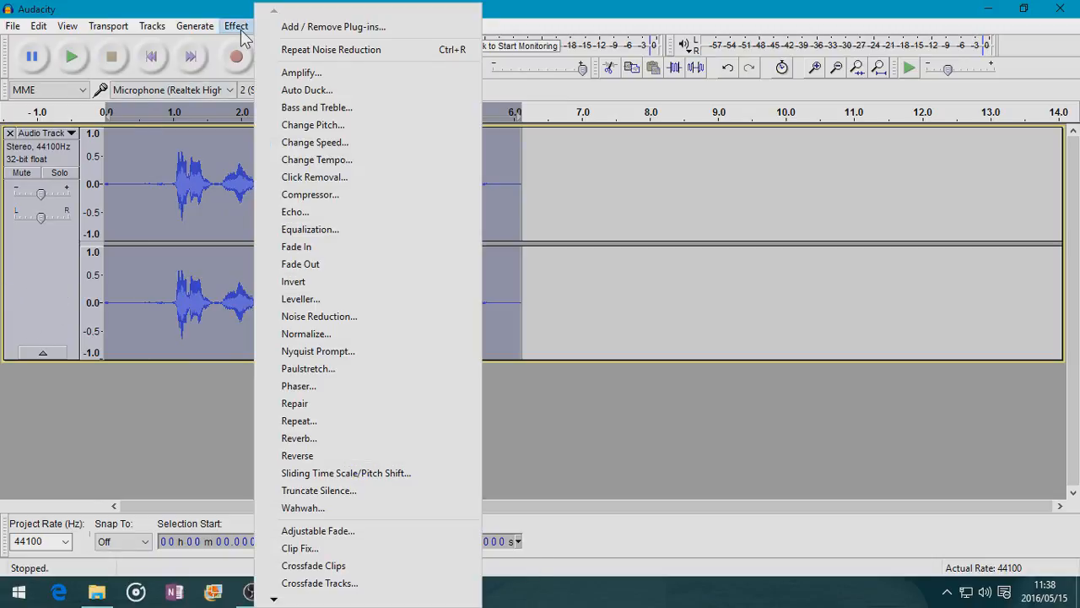
{"action": "left_click", "coordinate": [319, 315]}
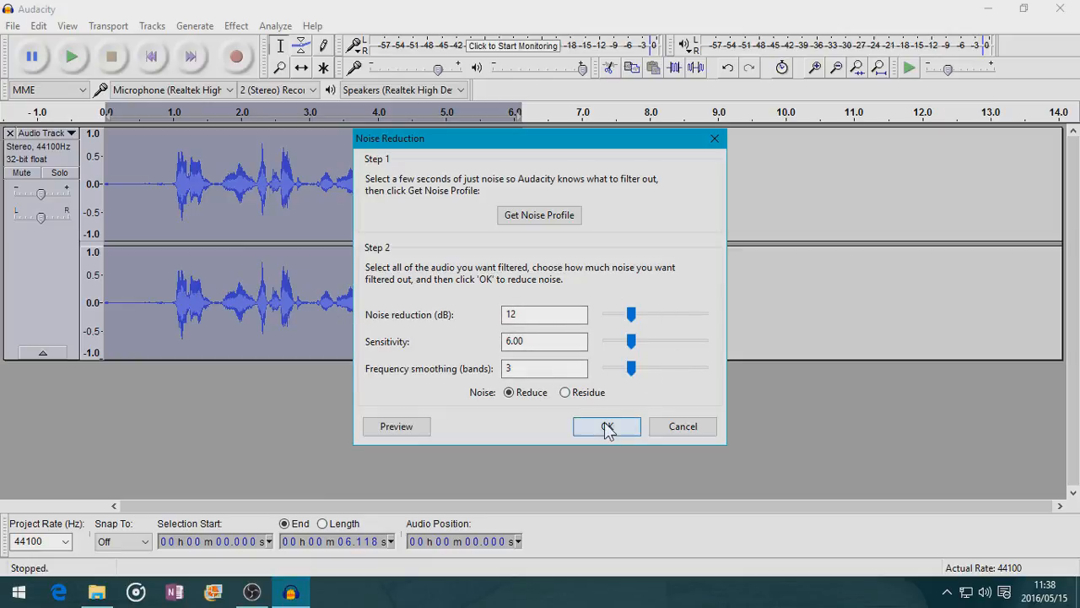
{"action": "left_click", "coordinate": [607, 426]}
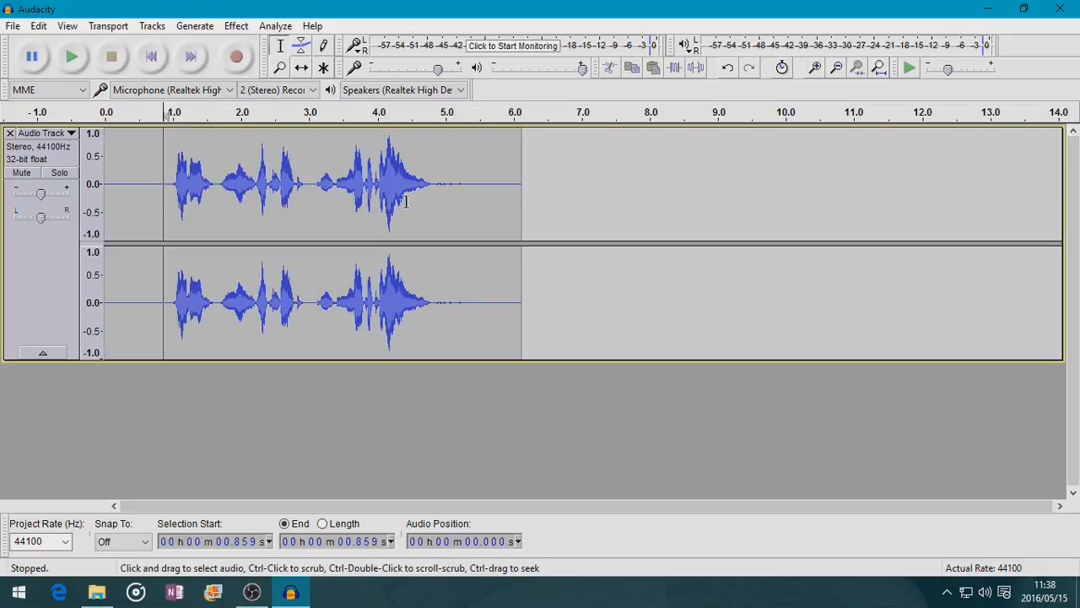
{"action": "mouse_move", "coordinate": [198, 160]}
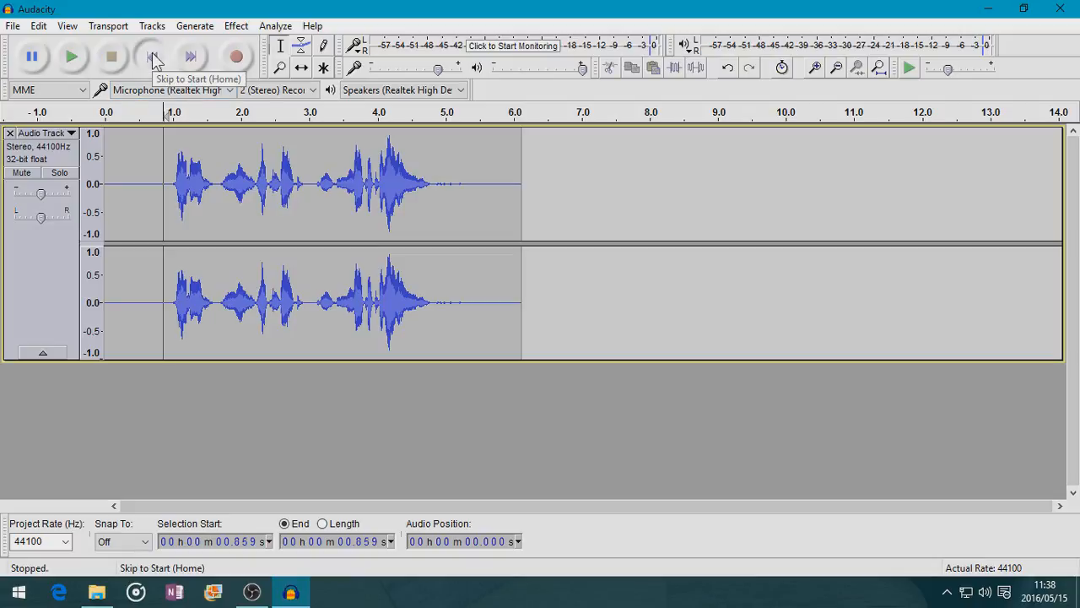
Play the noise-reduced take from the start, then stop playback
{"action": "left_click", "coordinate": [150, 57]}
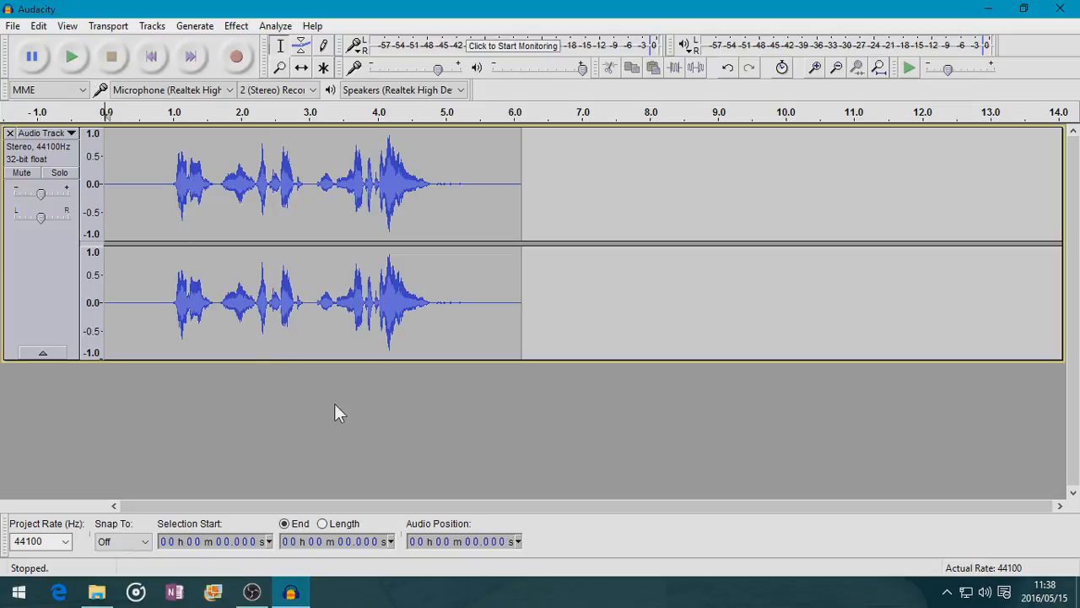
{"action": "left_click", "coordinate": [73, 56]}
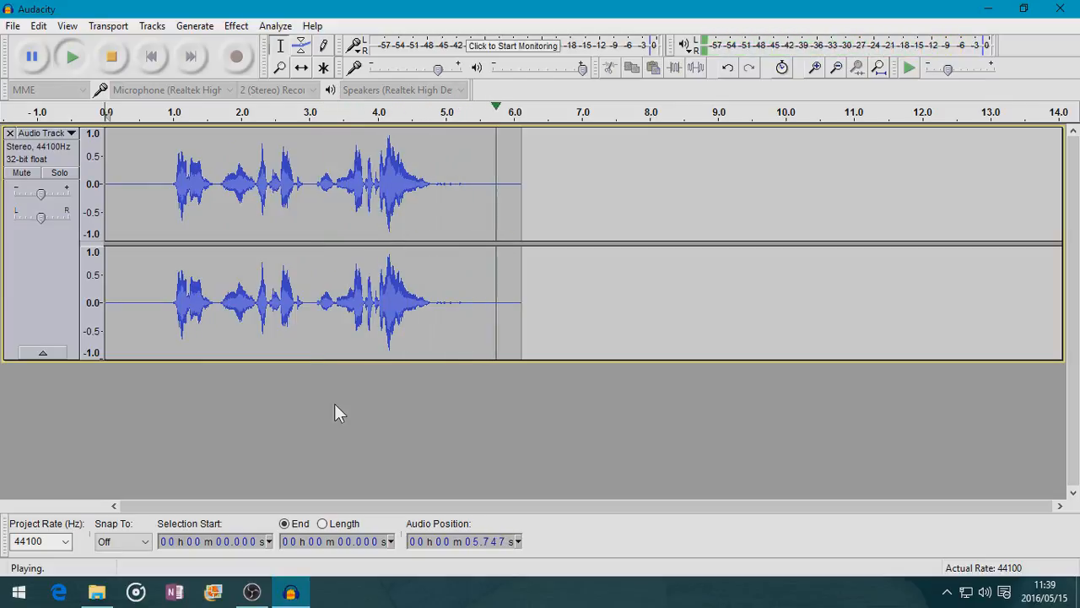
{"action": "left_click", "coordinate": [111, 56]}
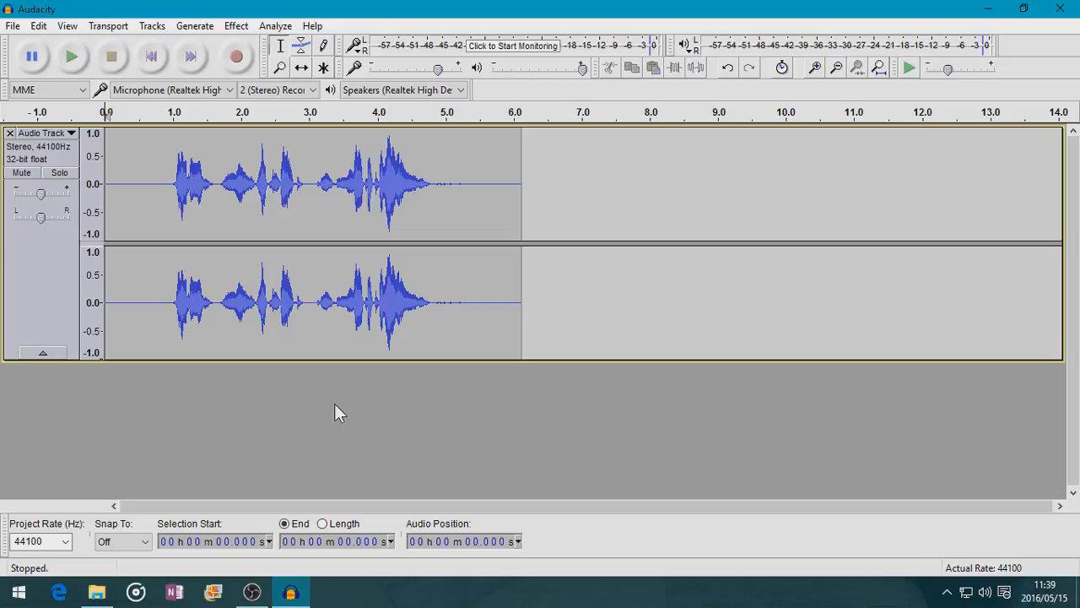
{"action": "left_click", "coordinate": [13, 26]}
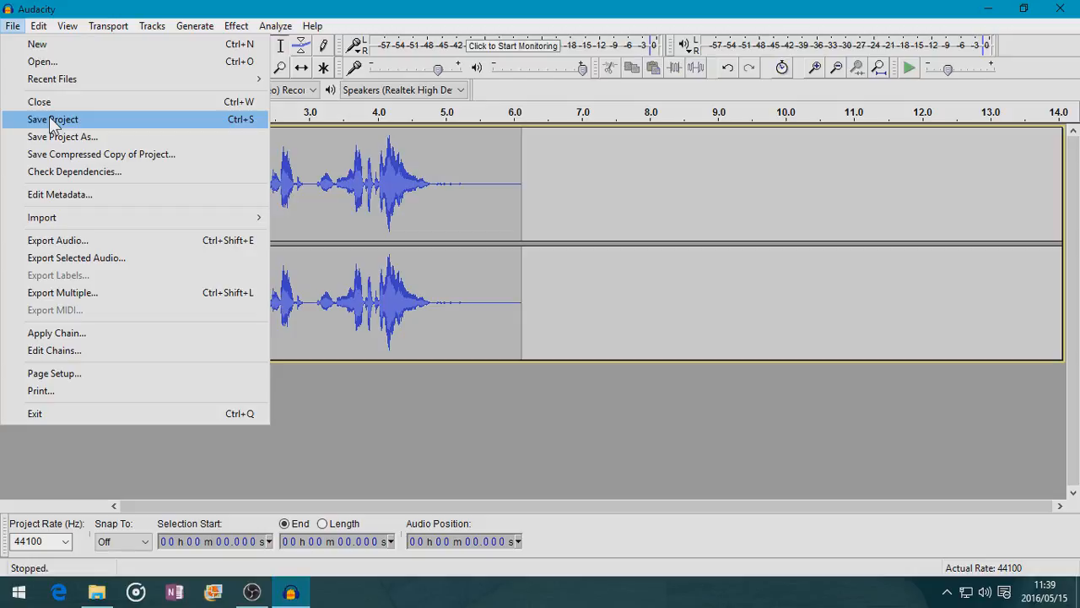
Save the project as 'Project 1' in D:\Audacity Projects
{"action": "left_click", "coordinate": [53, 119]}
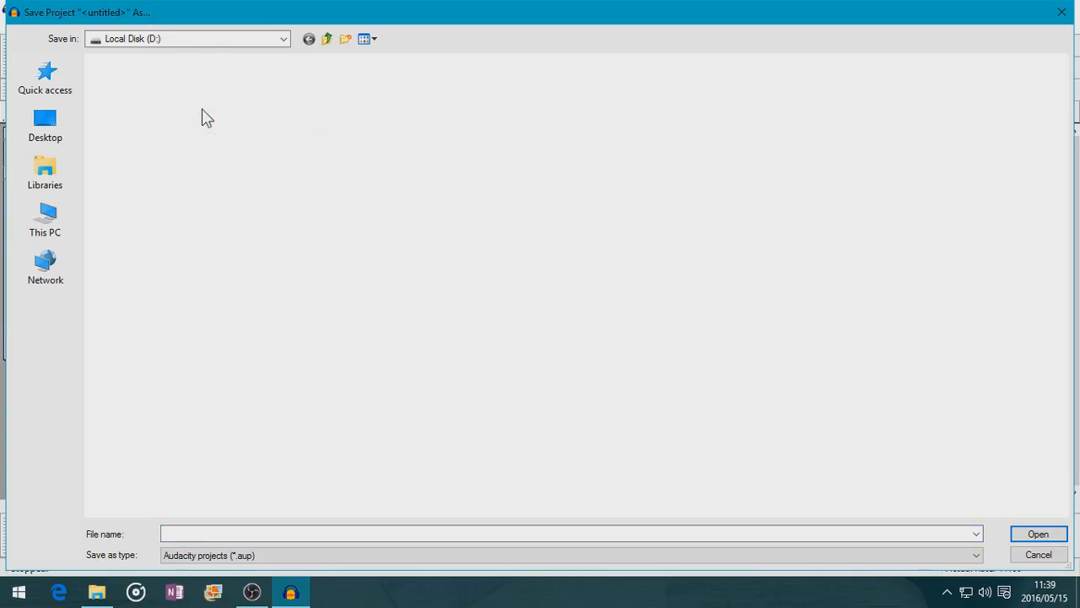
{"action": "left_click", "coordinate": [283, 38]}
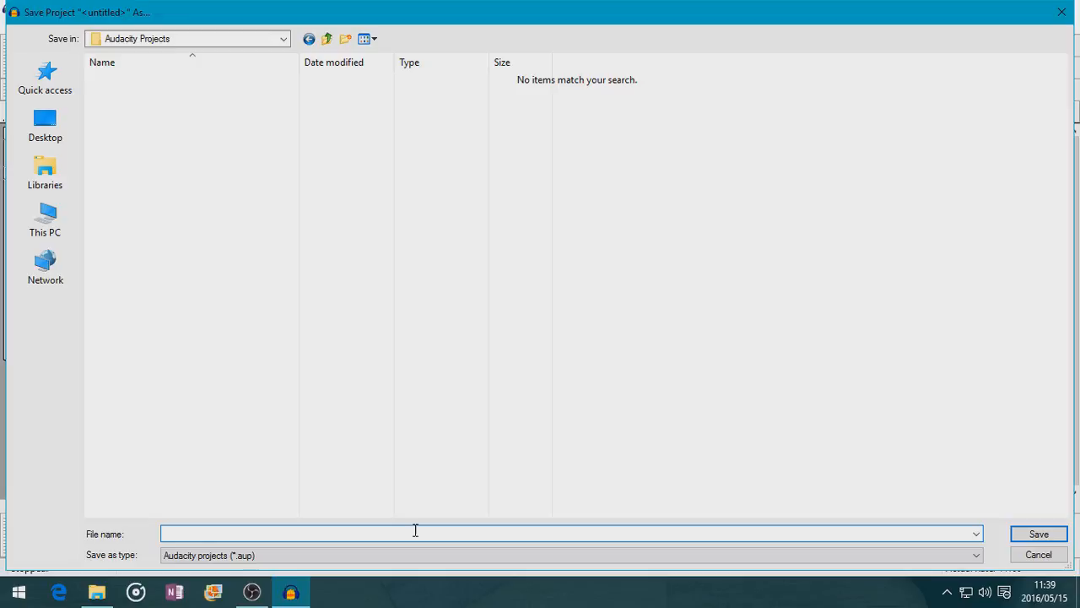
{"action": "type", "text": "Project"}
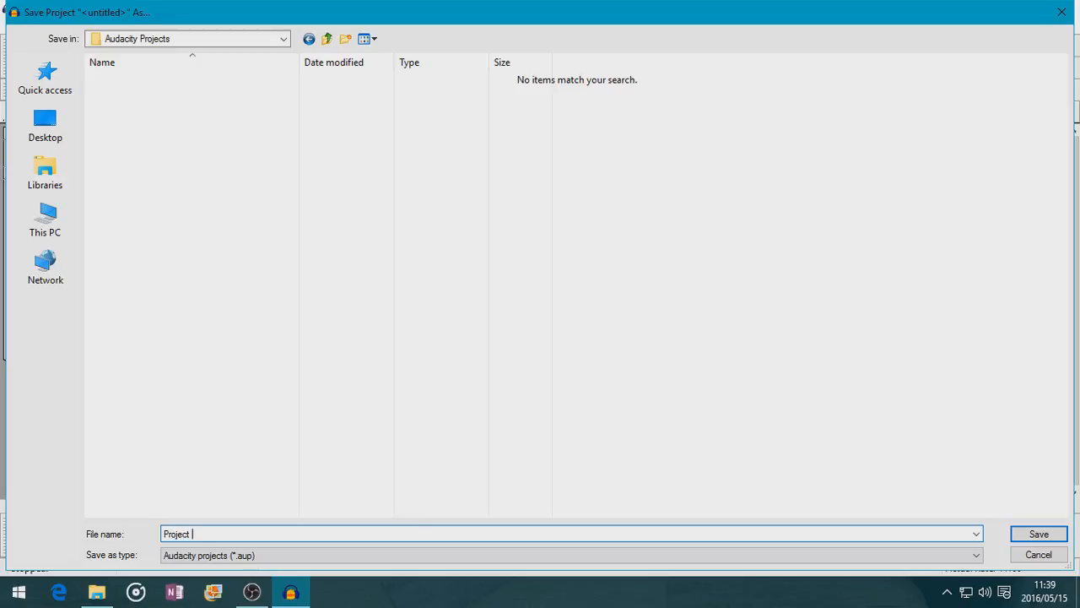
{"action": "type", "text": "1"}
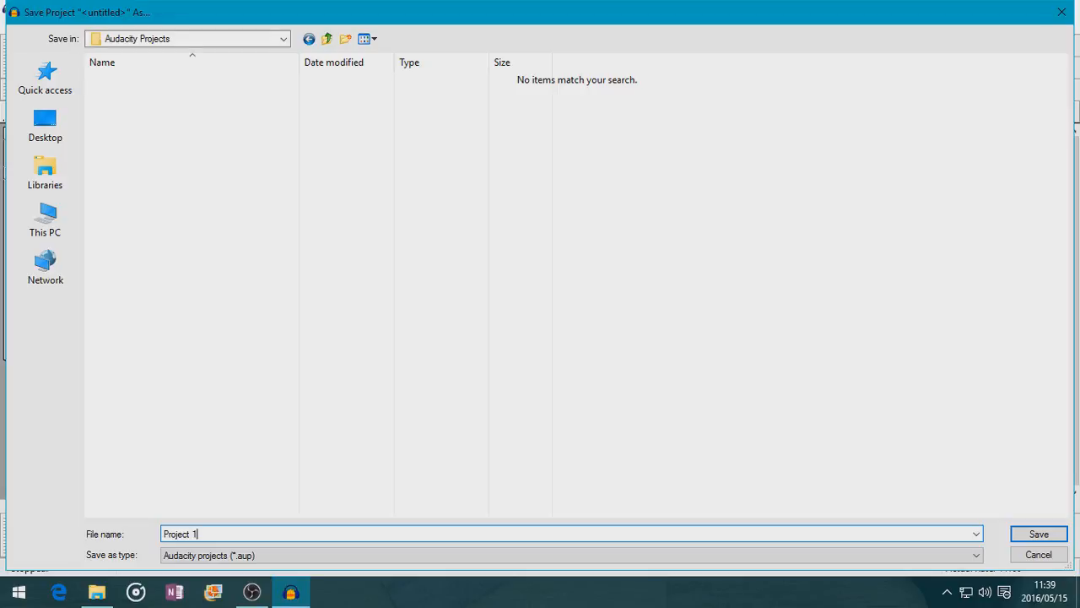
{"action": "left_click", "coordinate": [1038, 533]}
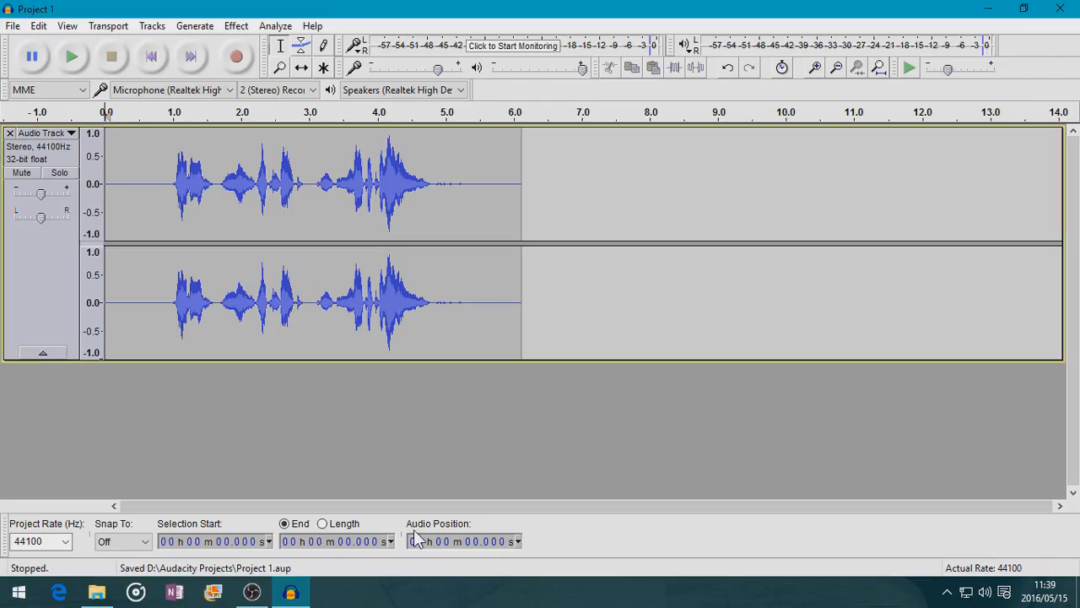
{"action": "mouse_move", "coordinate": [362, 442]}
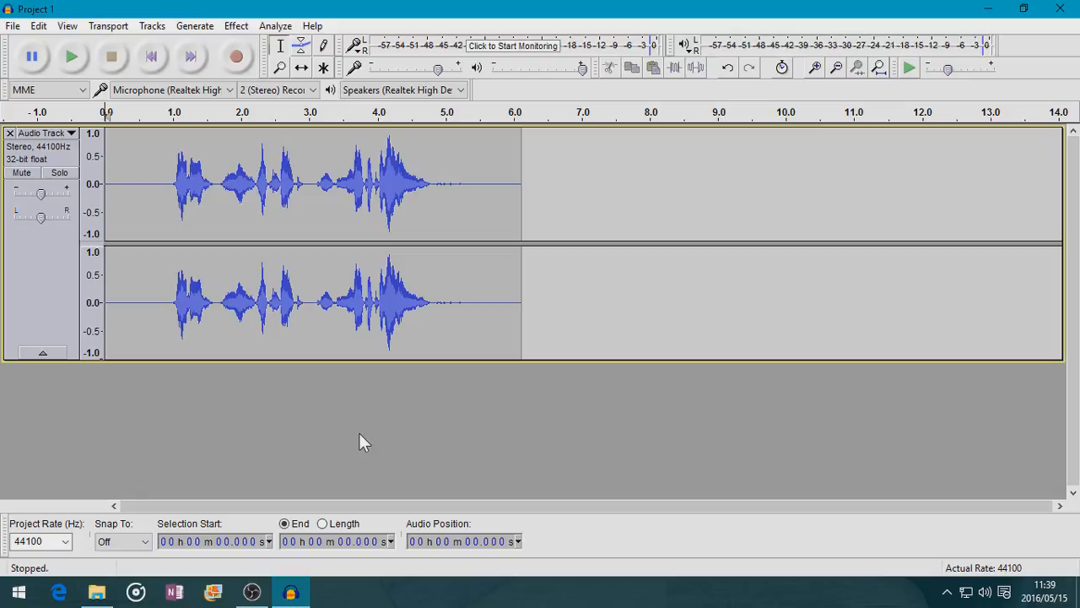
{"action": "mouse_move", "coordinate": [354, 409]}
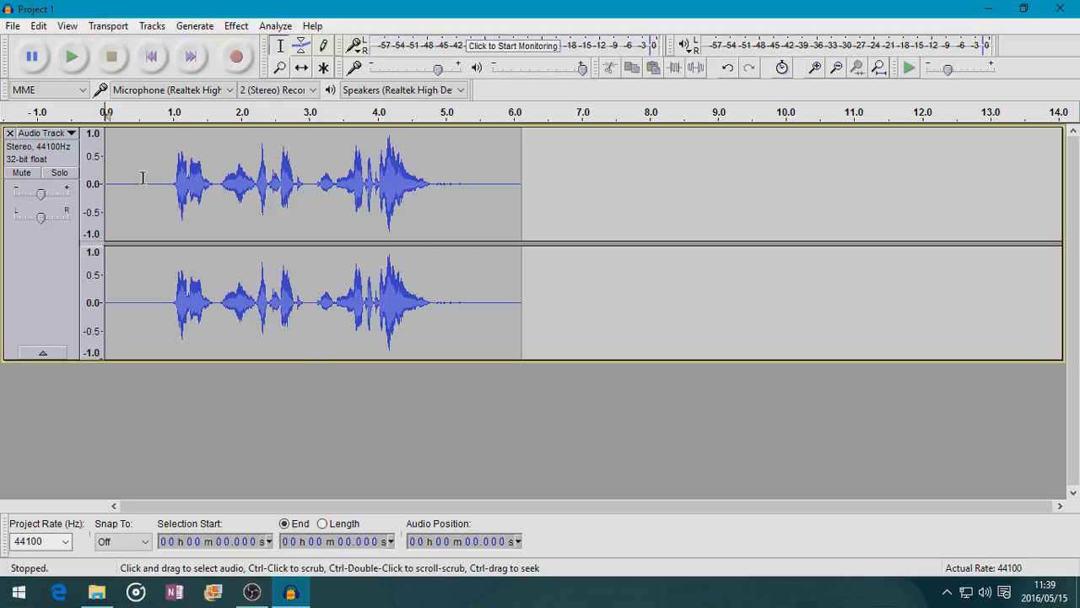
{"action": "mouse_move", "coordinate": [482, 220]}
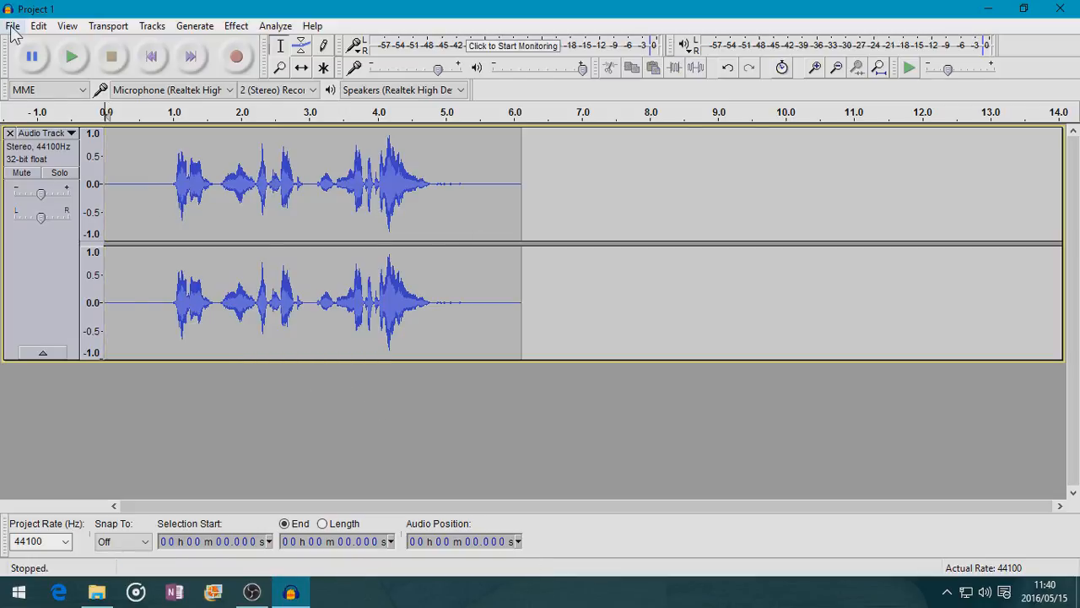
Start exporting the audio as a WAV signed 16-bit PCM file
{"action": "left_click", "coordinate": [12, 26]}
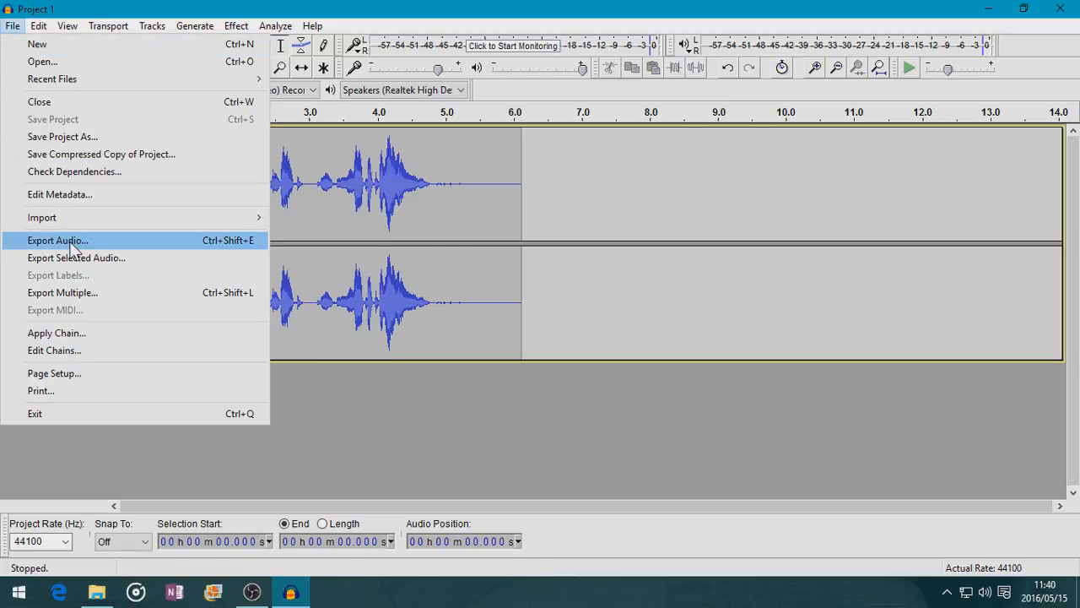
{"action": "left_click", "coordinate": [57, 239]}
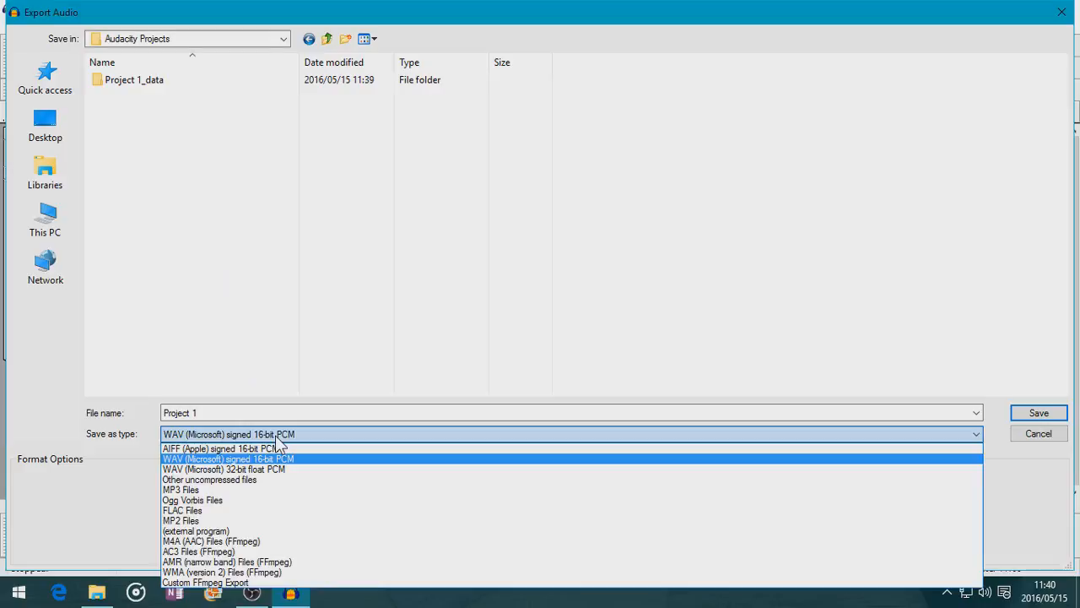
{"action": "mouse_move", "coordinate": [274, 450]}
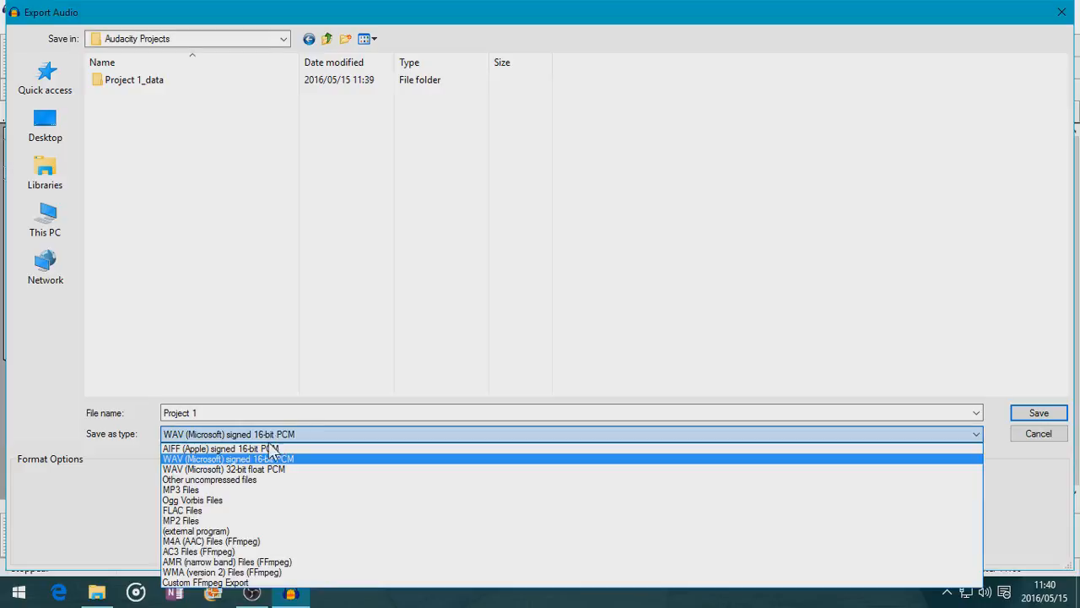
{"action": "mouse_move", "coordinate": [201, 492]}
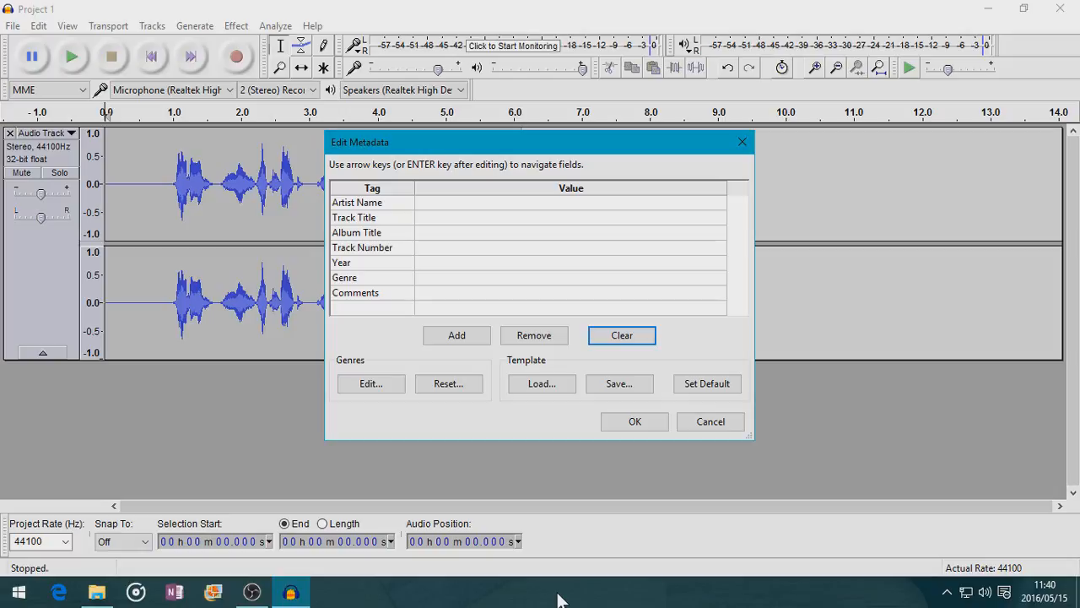
{"action": "mouse_move", "coordinate": [465, 209]}
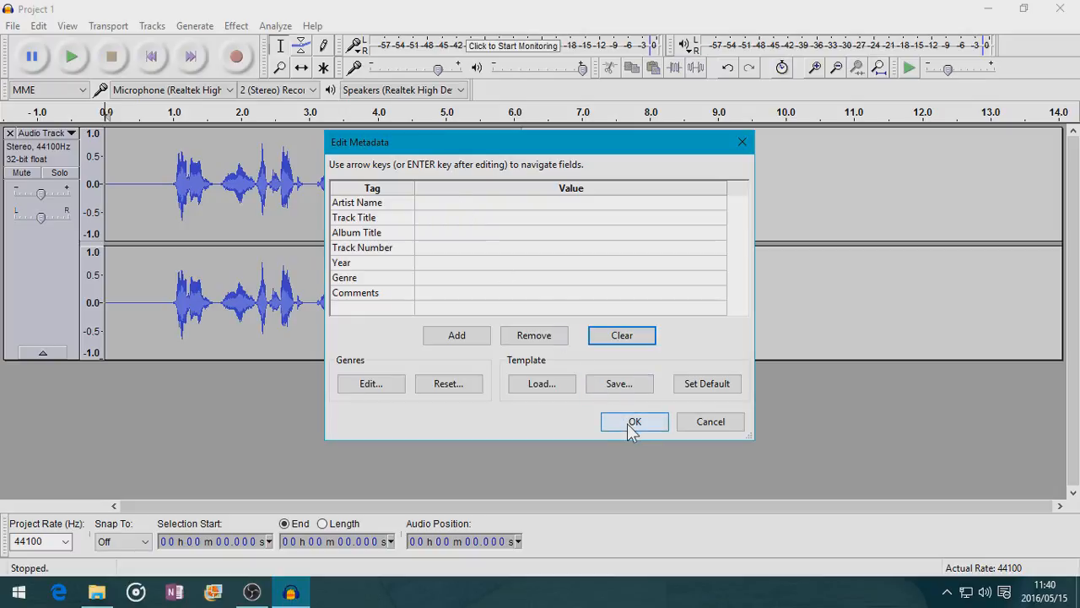
Finish the Project 1 WAV export with all metadata tags left blank
{"action": "left_click", "coordinate": [635, 422]}
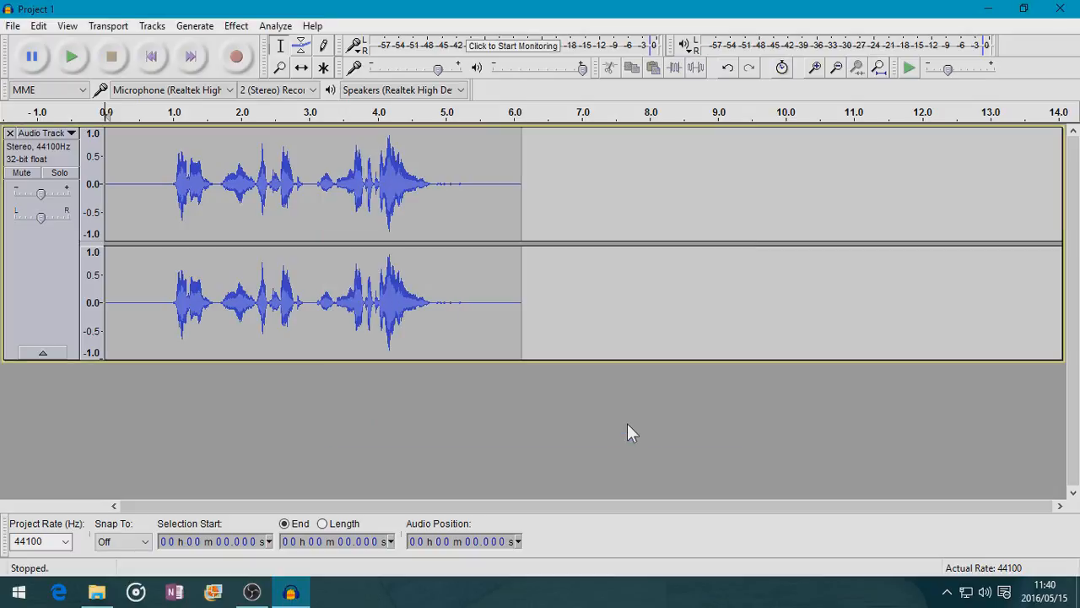